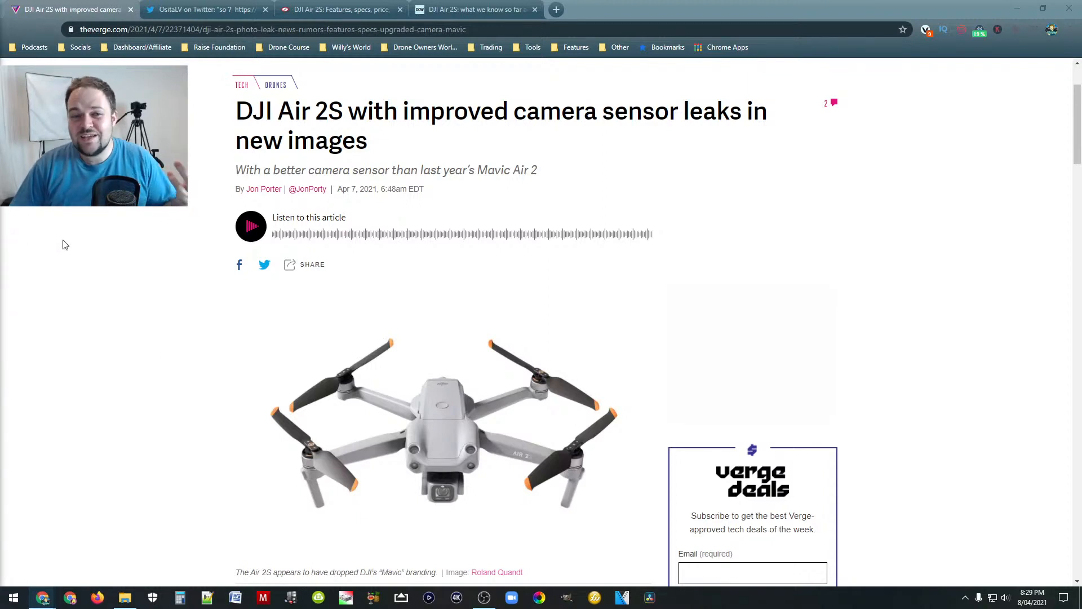
Zoom The Verge page to 175% and scroll to examine the leaked Air 2S render
{"action": "scroll", "scroll_direction": "down", "scroll_amount": 3}
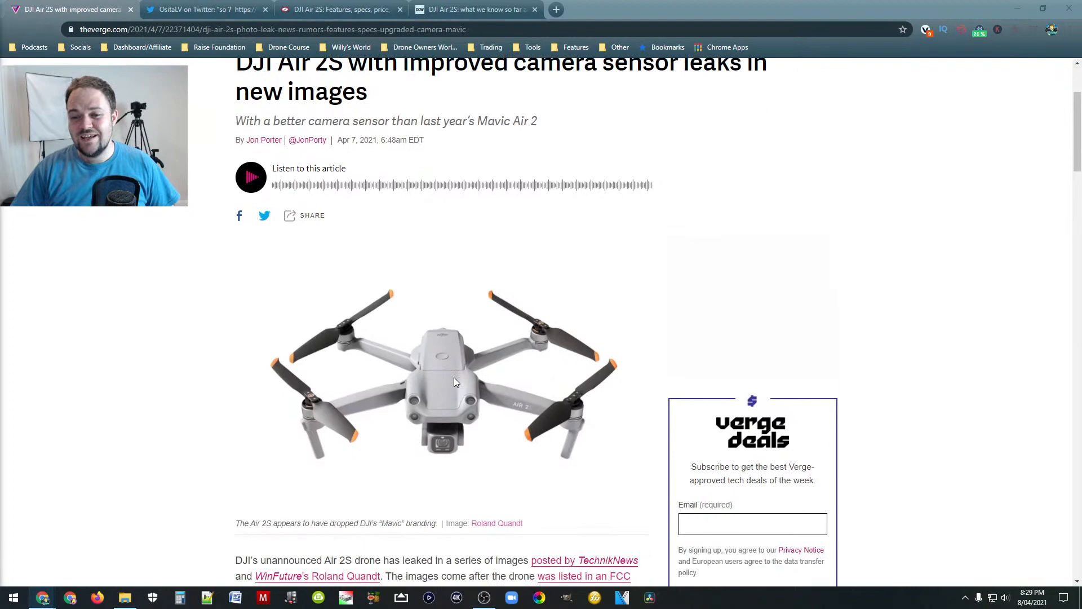
{"action": "scroll", "scroll_direction": "down", "scroll_amount": 3}
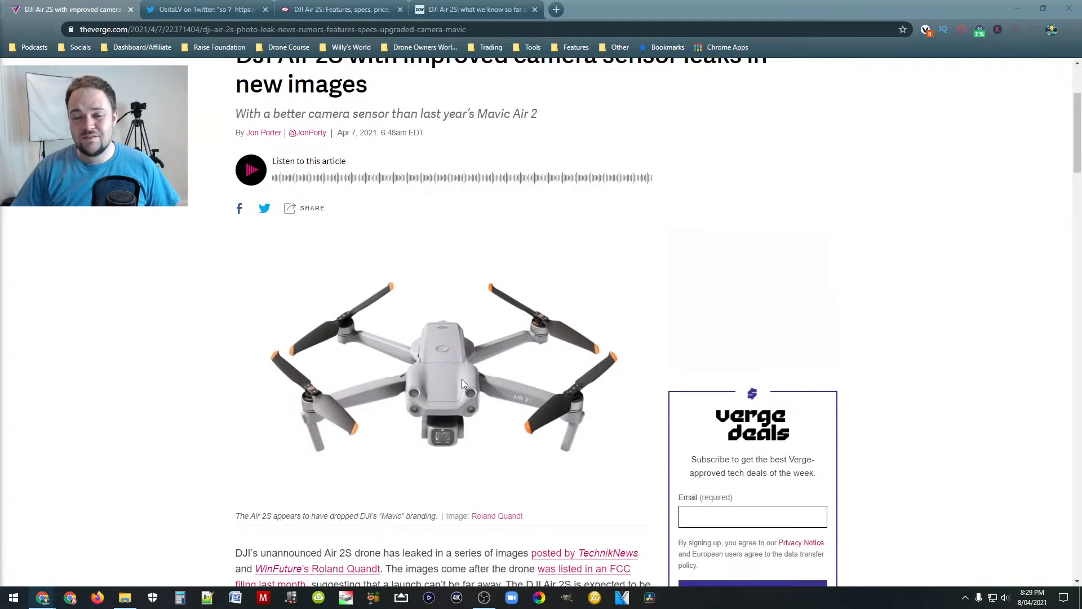
{"action": "scroll", "scroll_direction": "down", "scroll_amount": 3}
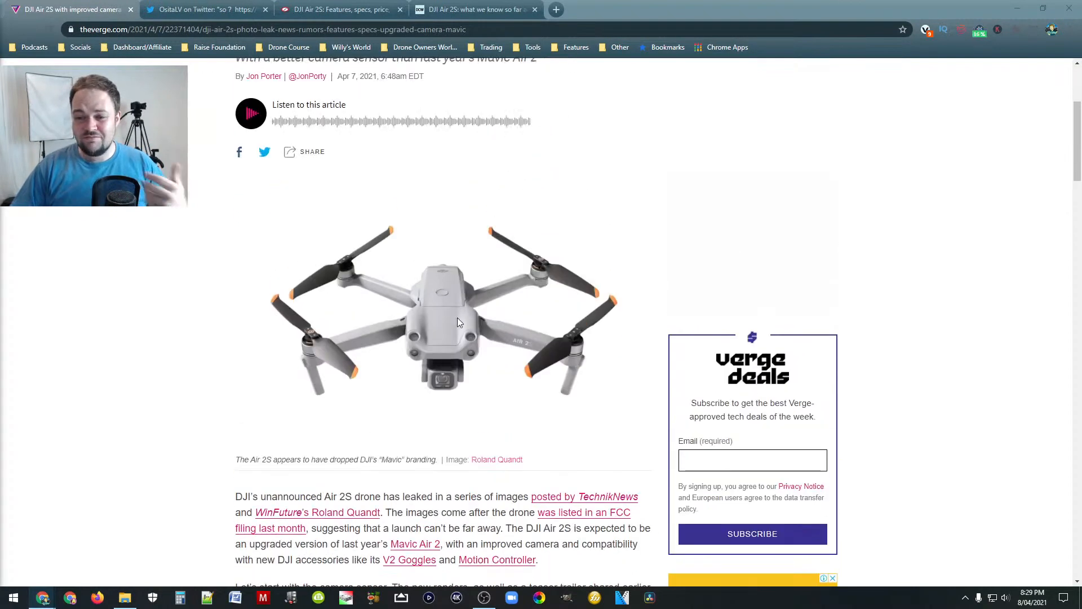
{"action": "scroll", "scroll_direction": "up", "scroll_amount": 3}
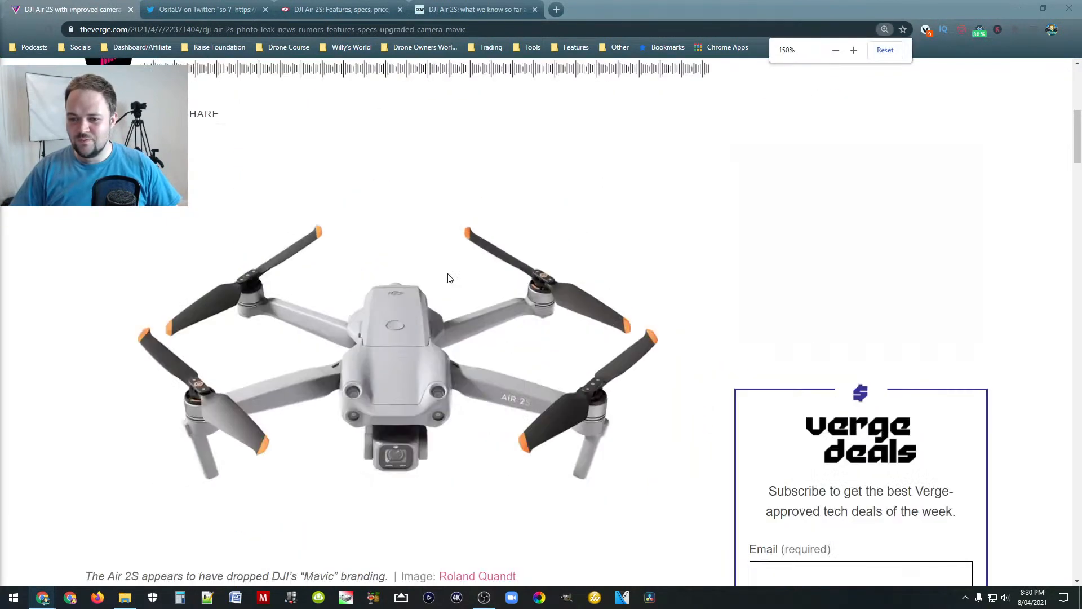
{"action": "left_click", "coordinate": [853, 49]}
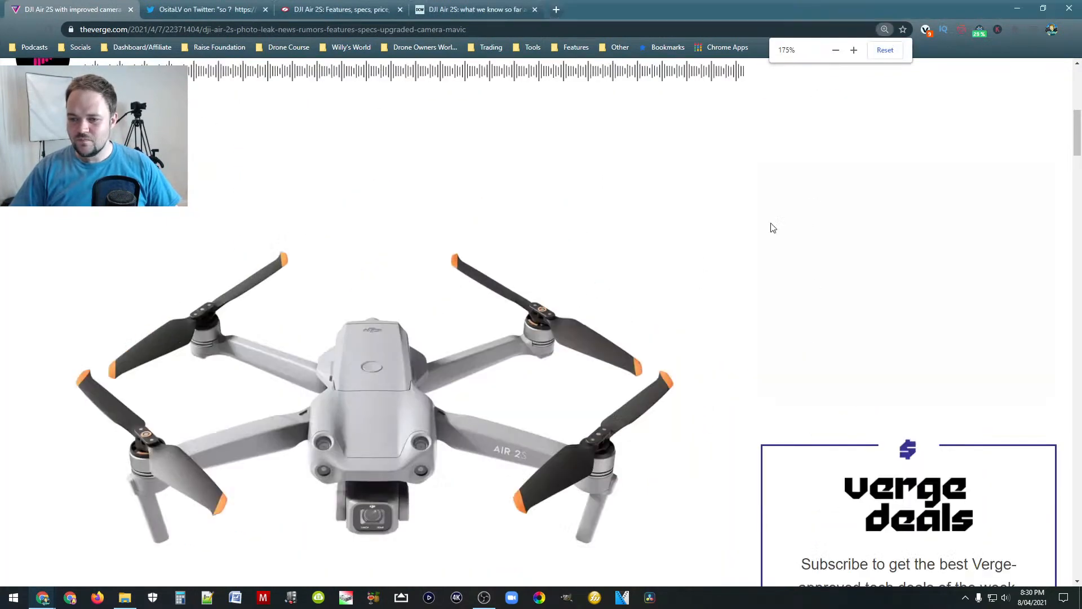
{"action": "scroll", "scroll_direction": "down", "scroll_amount": 3}
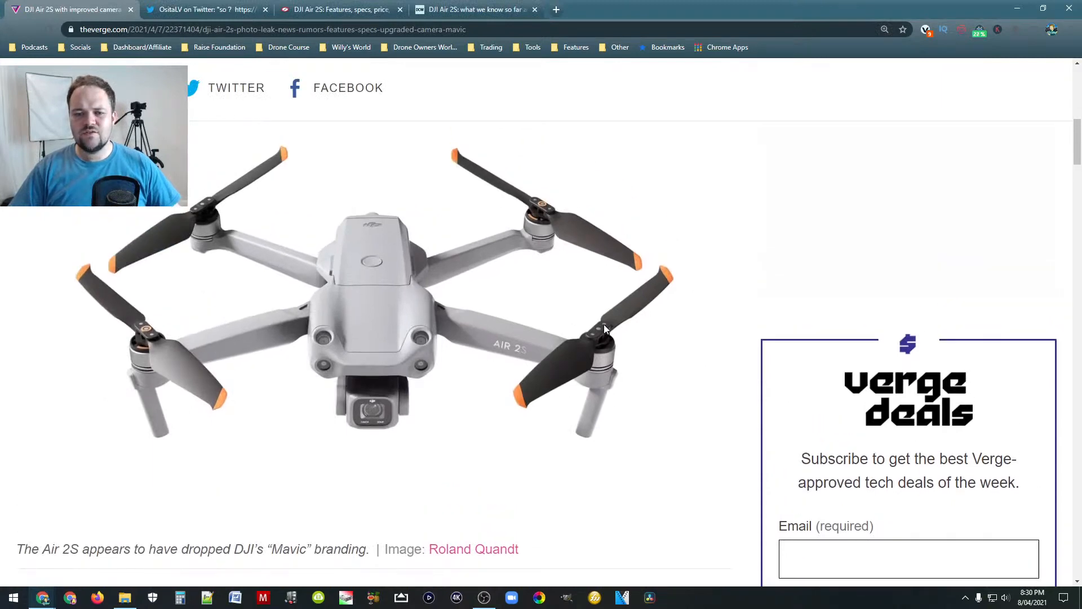
{"action": "scroll", "scroll_direction": "down", "scroll_amount": 3}
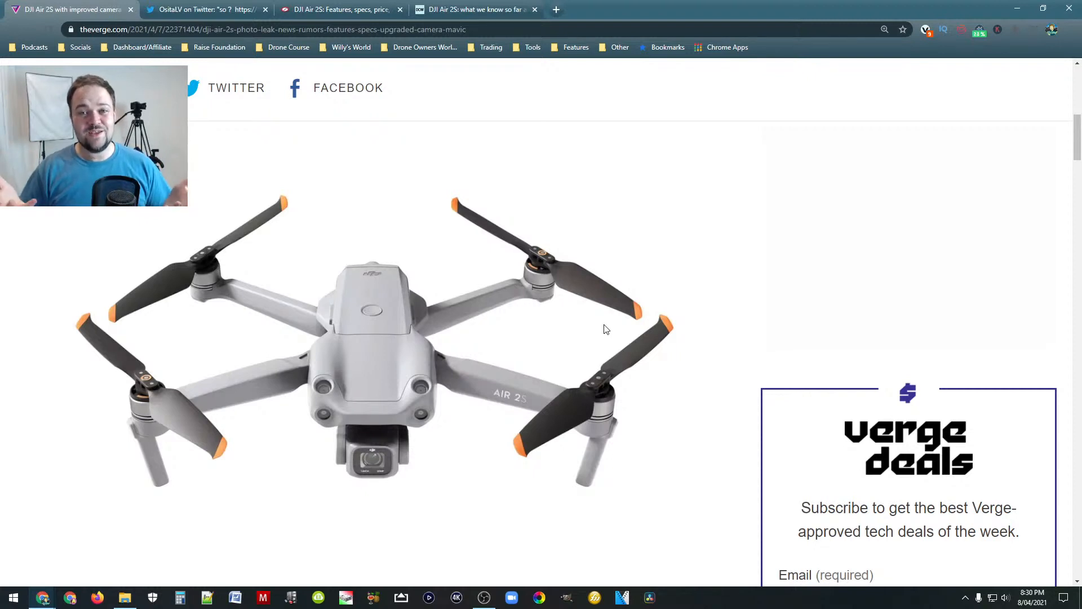
{"action": "mouse_move", "coordinate": [345, 393]}
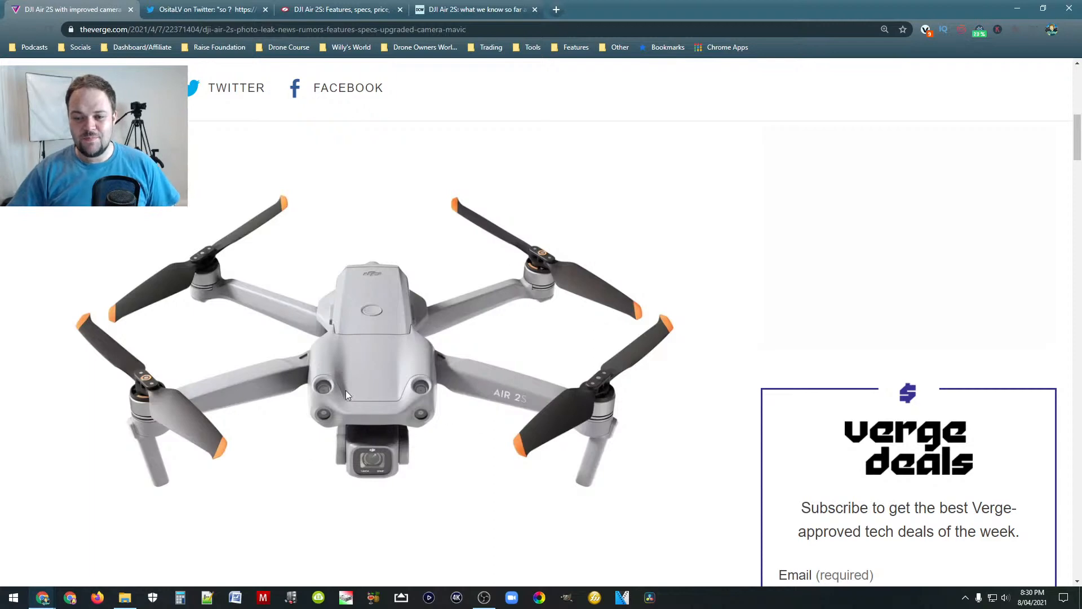
{"action": "mouse_move", "coordinate": [440, 336]}
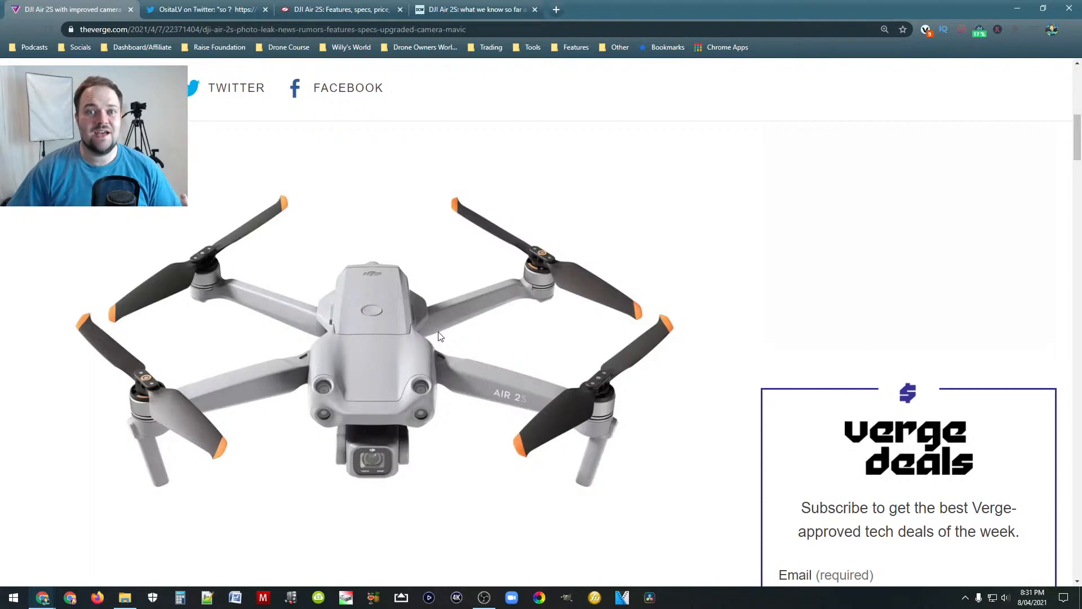
{"action": "mouse_move", "coordinate": [393, 319]}
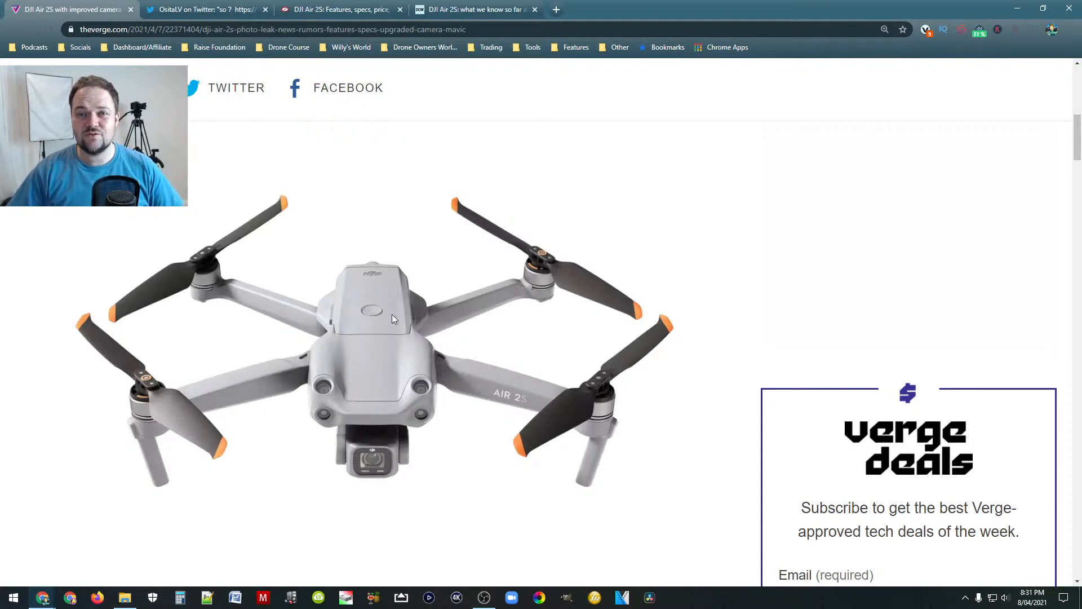
{"action": "mouse_move", "coordinate": [397, 312]}
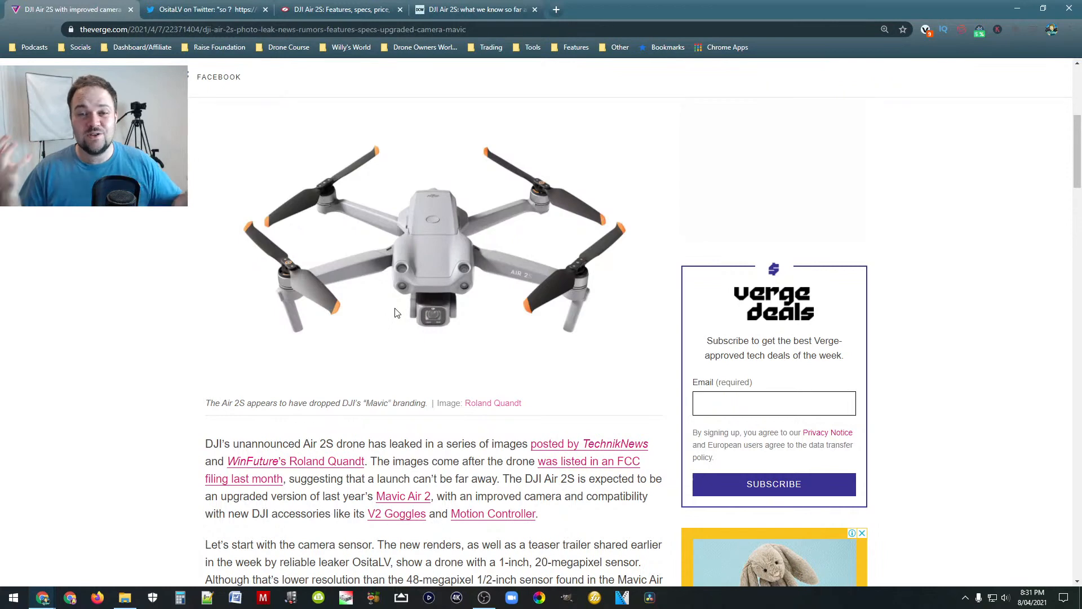
Scroll past the camera sensor paragraphs to the embedded tweet and switch to OsitaLV's Twitter tab
{"action": "scroll", "scroll_direction": "down", "scroll_amount": 3}
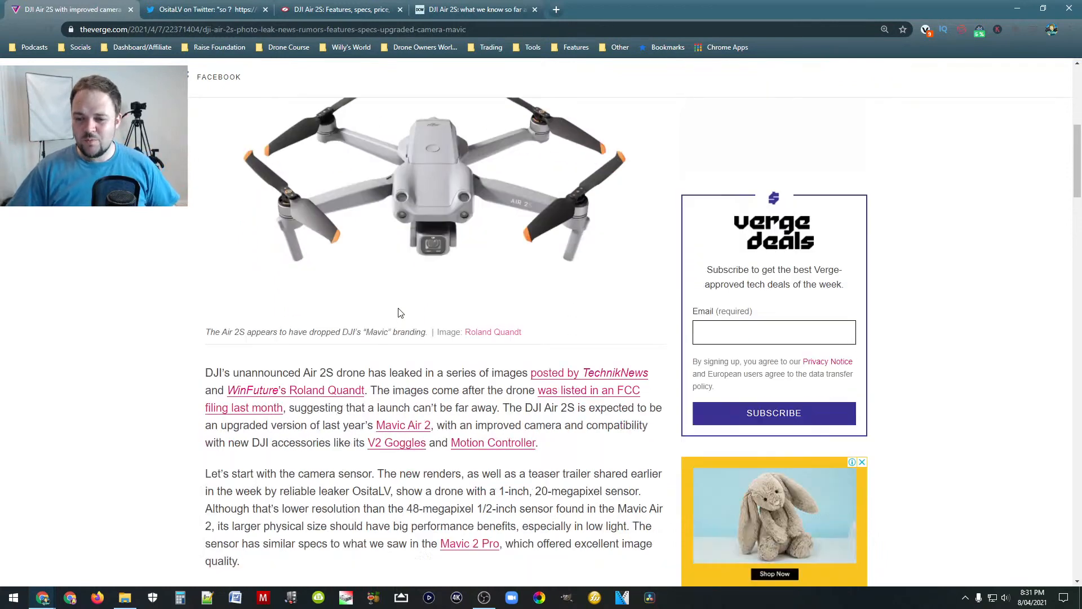
{"action": "scroll", "scroll_direction": "down", "scroll_amount": 3}
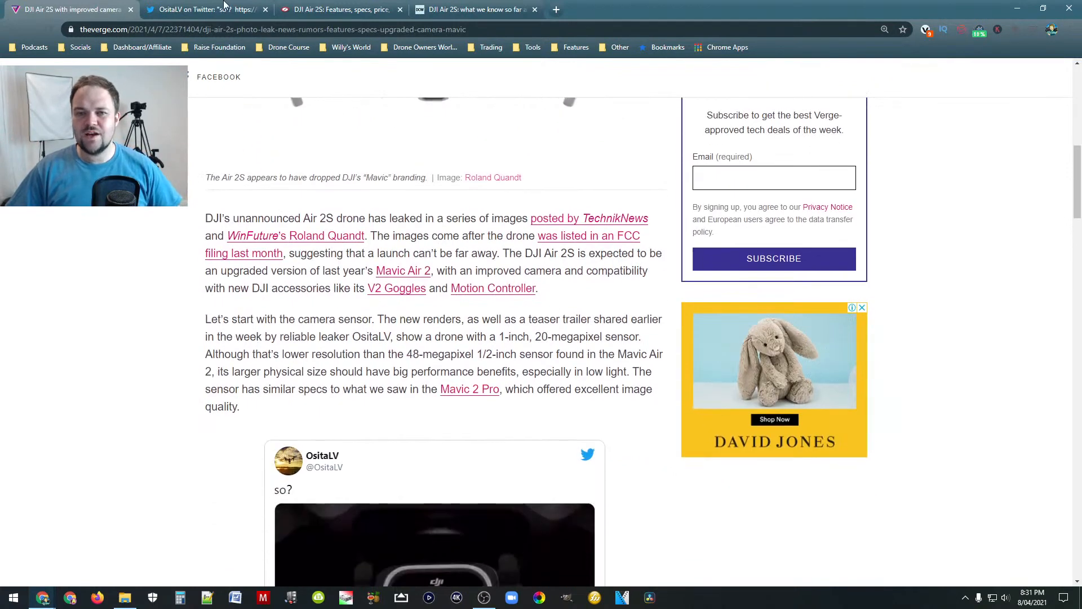
{"action": "left_click", "coordinate": [201, 9]}
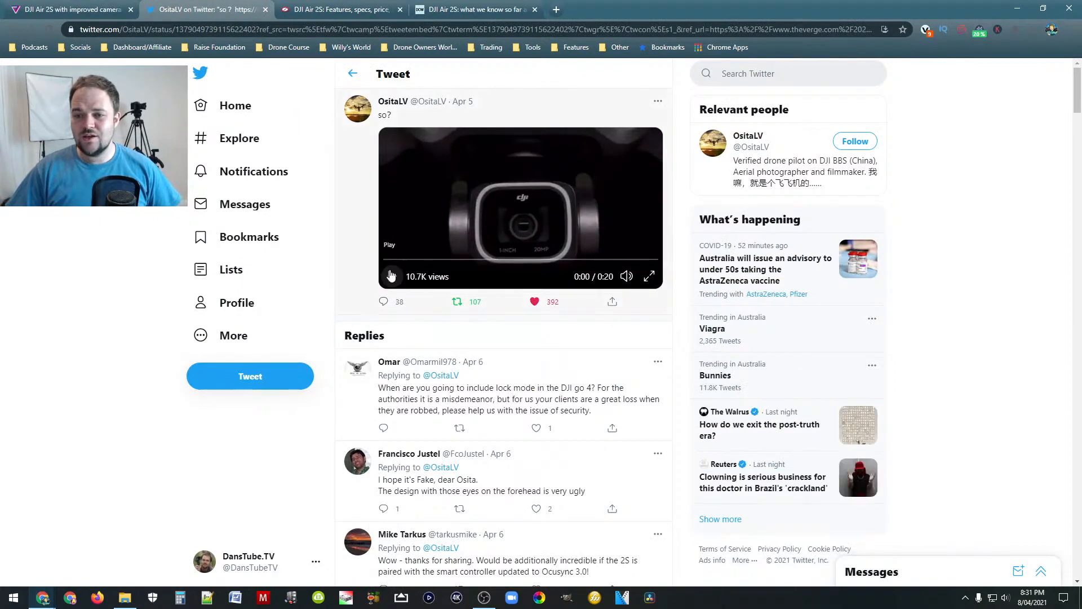
Play OsitaLV's teaser video with sound, then switch to the DroneDJ Air 2S features guide tab
{"action": "left_click", "coordinate": [391, 275]}
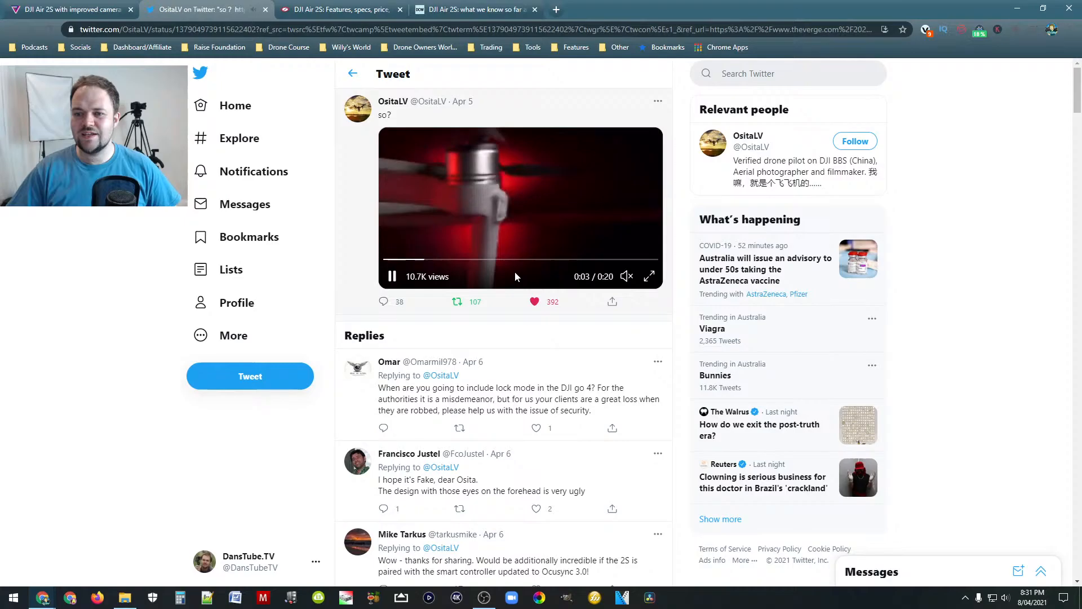
{"action": "left_click", "coordinate": [649, 276]}
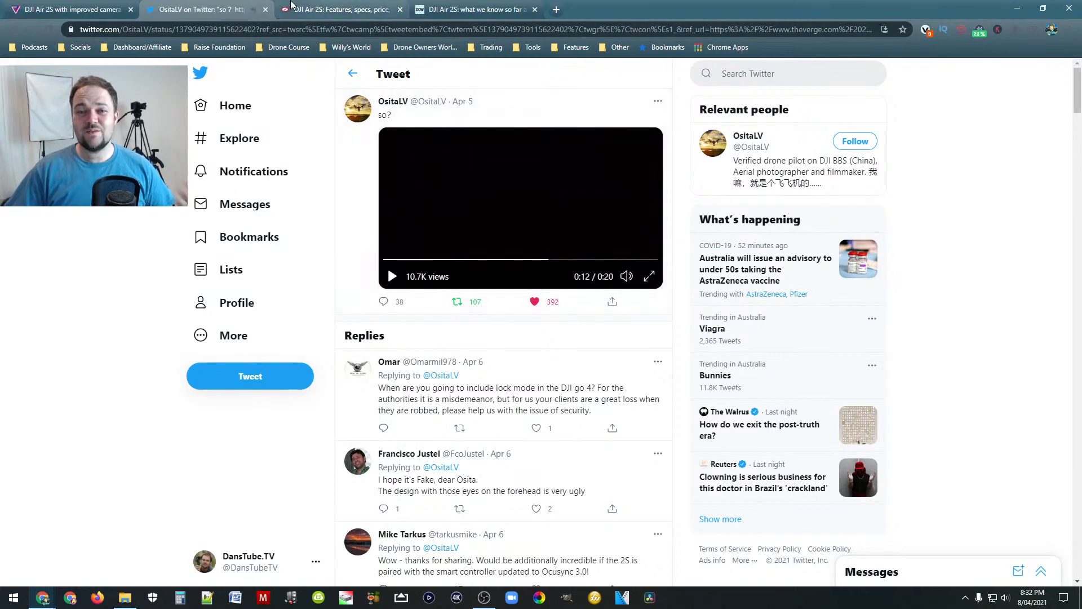
{"action": "left_click", "coordinate": [338, 9]}
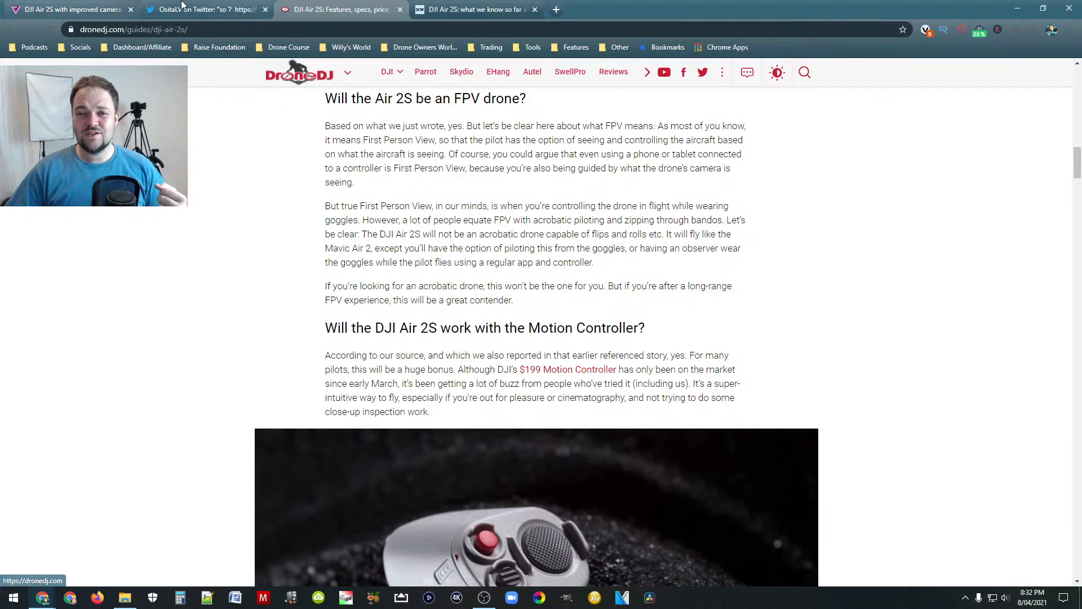
{"action": "left_click", "coordinate": [204, 9]}
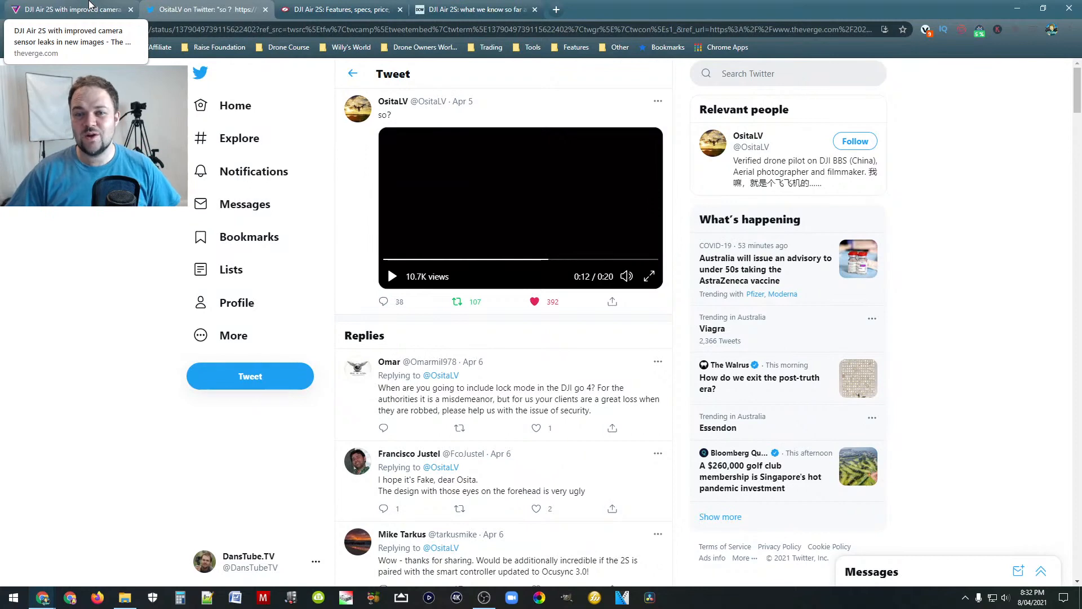
{"action": "left_click", "coordinate": [68, 9]}
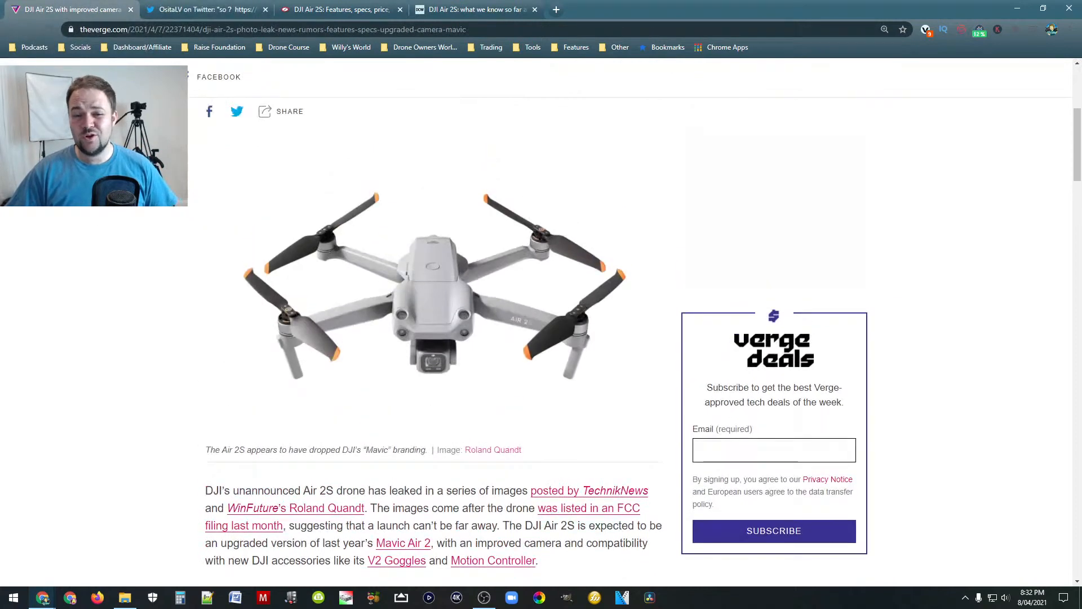
{"action": "left_click", "coordinate": [476, 9]}
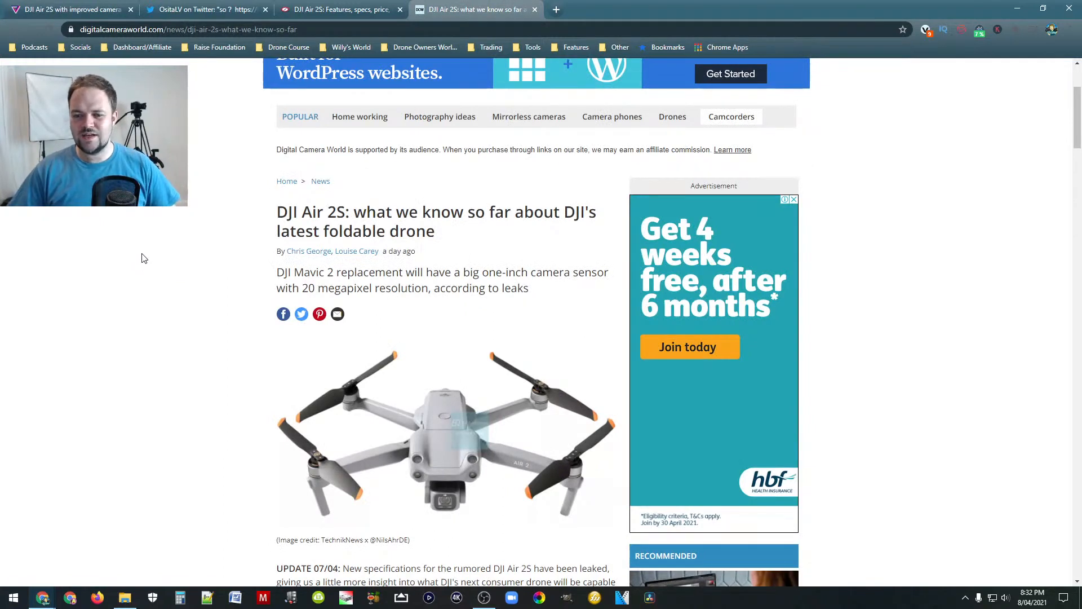
{"action": "left_click", "coordinate": [338, 9]}
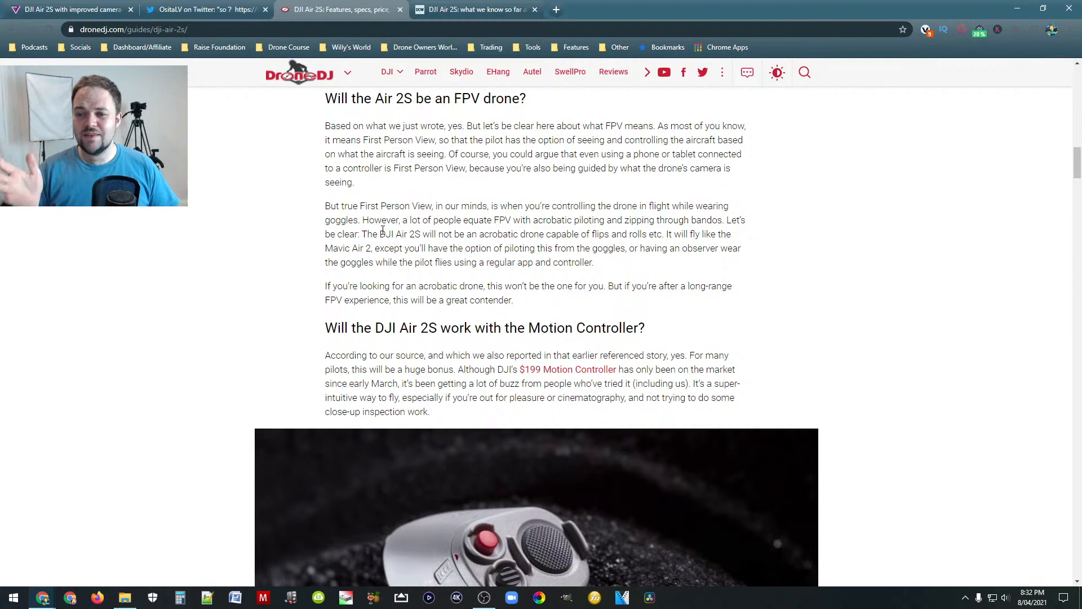
{"action": "mouse_move", "coordinate": [404, 287]}
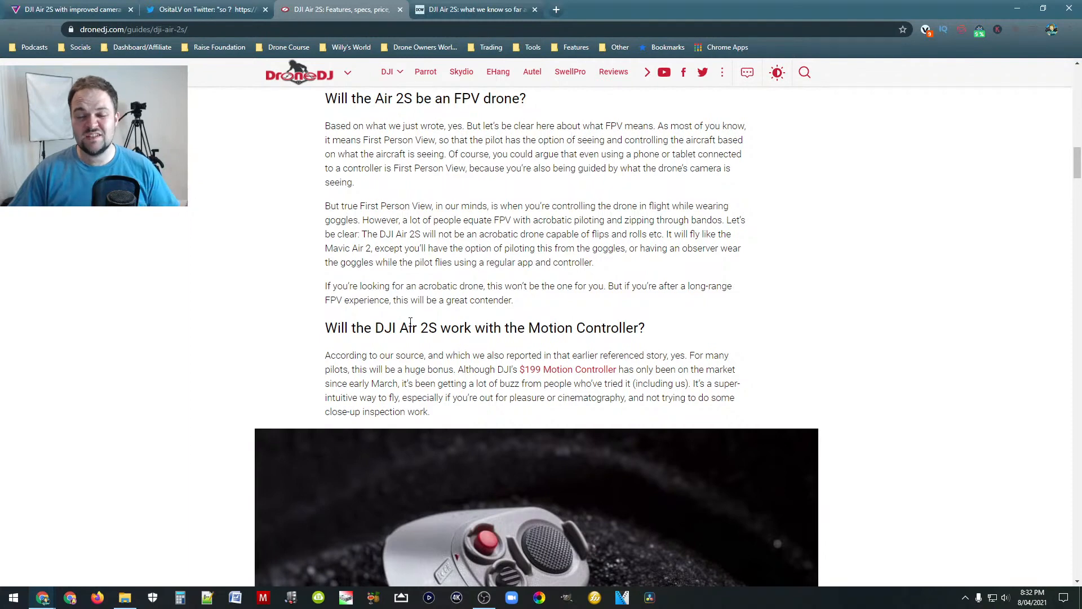
Scroll the DroneDJ guide down through the Motion Controller section and its photo
{"action": "scroll", "scroll_direction": "down", "scroll_amount": 3}
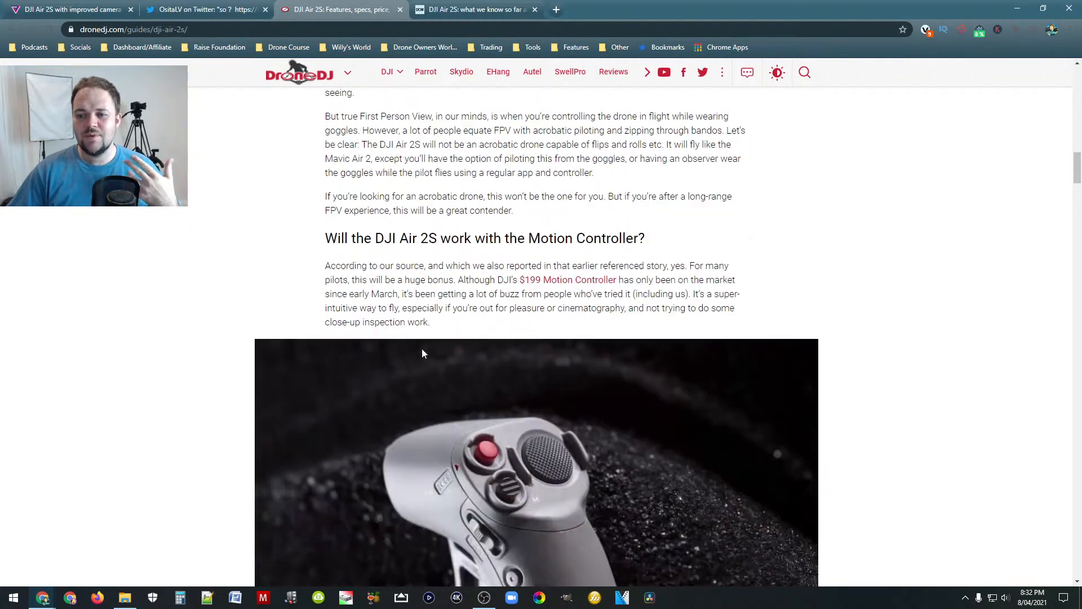
{"action": "scroll", "scroll_direction": "down", "scroll_amount": 3}
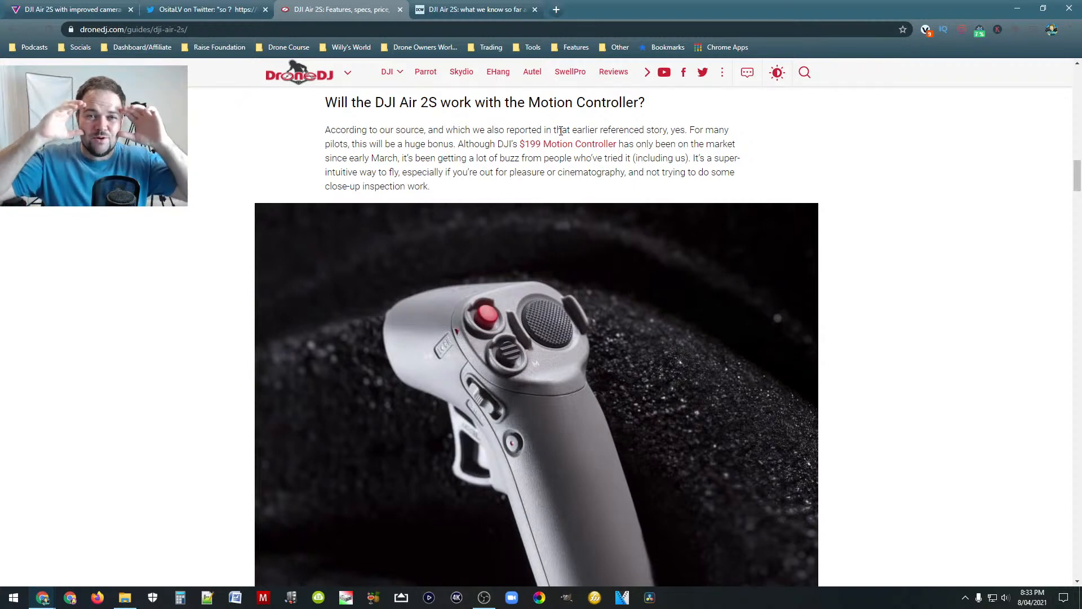
{"action": "mouse_move", "coordinate": [649, 260]}
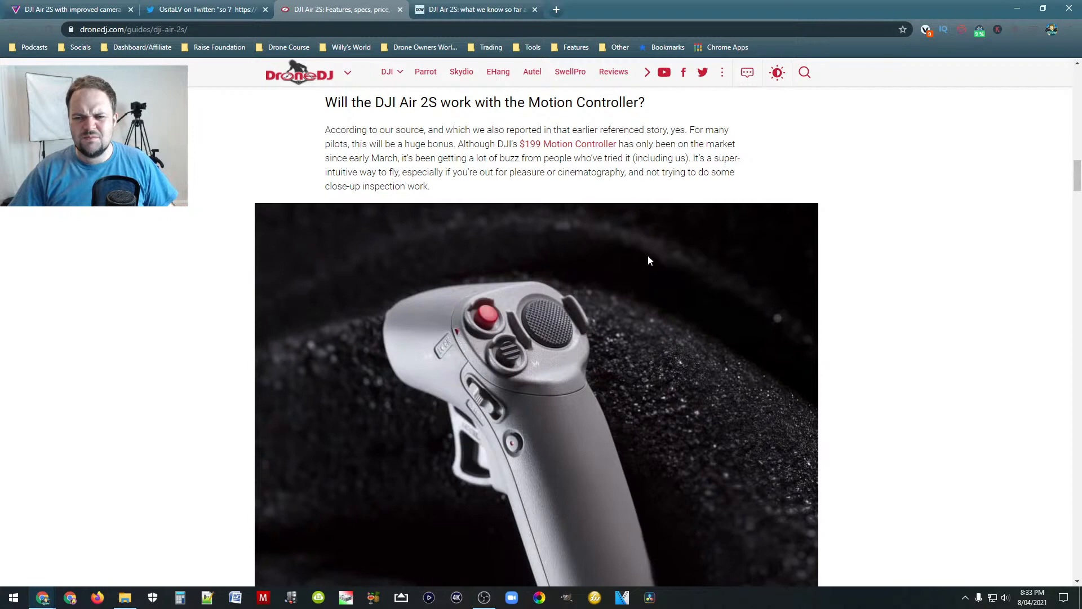
{"action": "scroll", "scroll_direction": "down", "scroll_amount": 3}
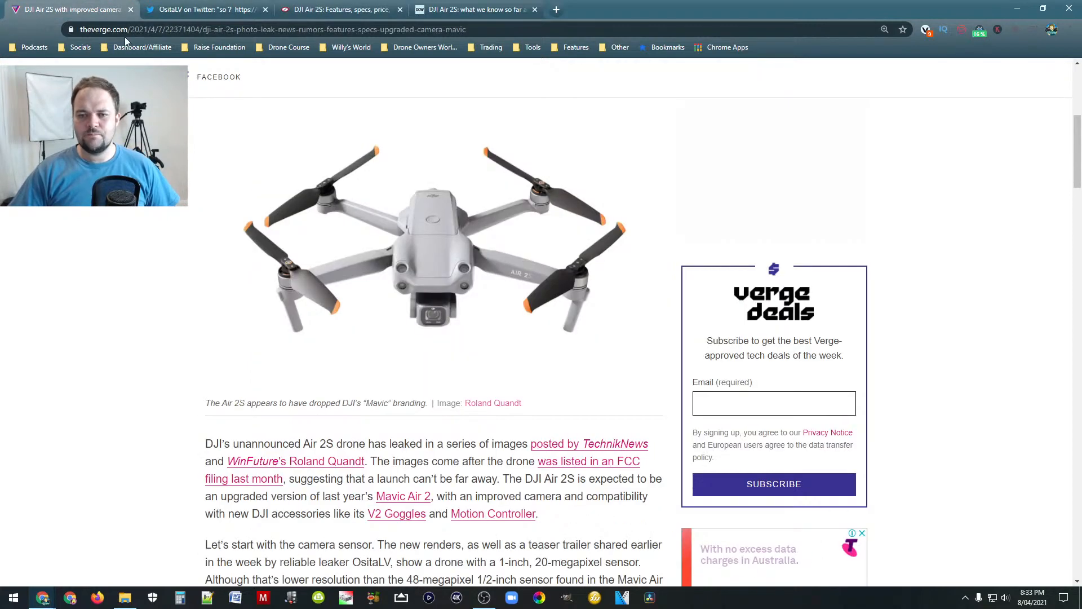
{"action": "scroll", "scroll_direction": "down", "scroll_amount": 3}
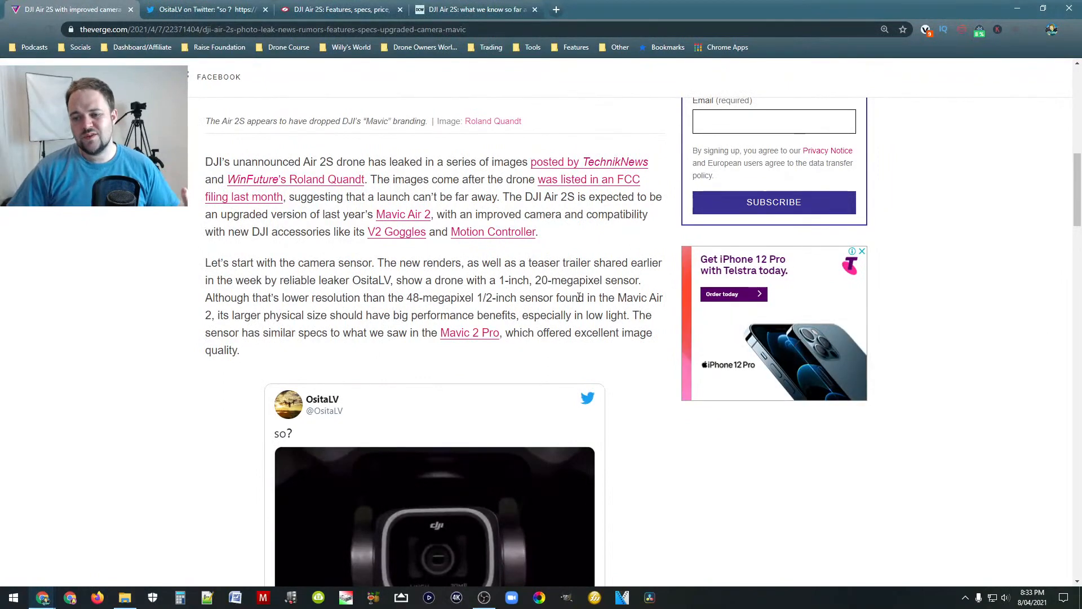
{"action": "scroll", "scroll_direction": "down", "scroll_amount": 3}
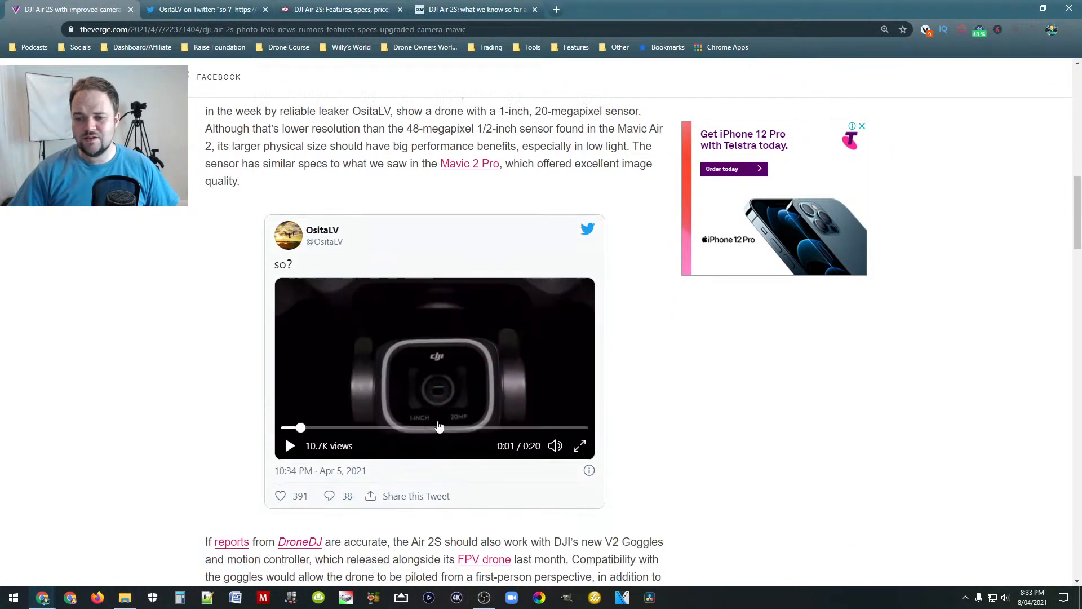
{"action": "mouse_move", "coordinate": [725, 389]}
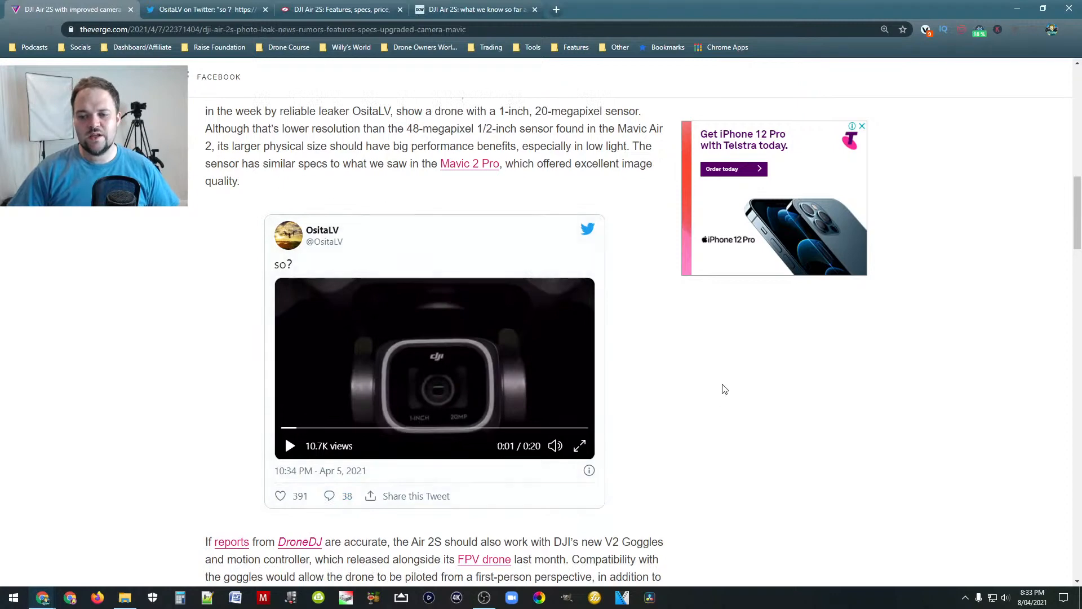
{"action": "mouse_move", "coordinate": [715, 371]}
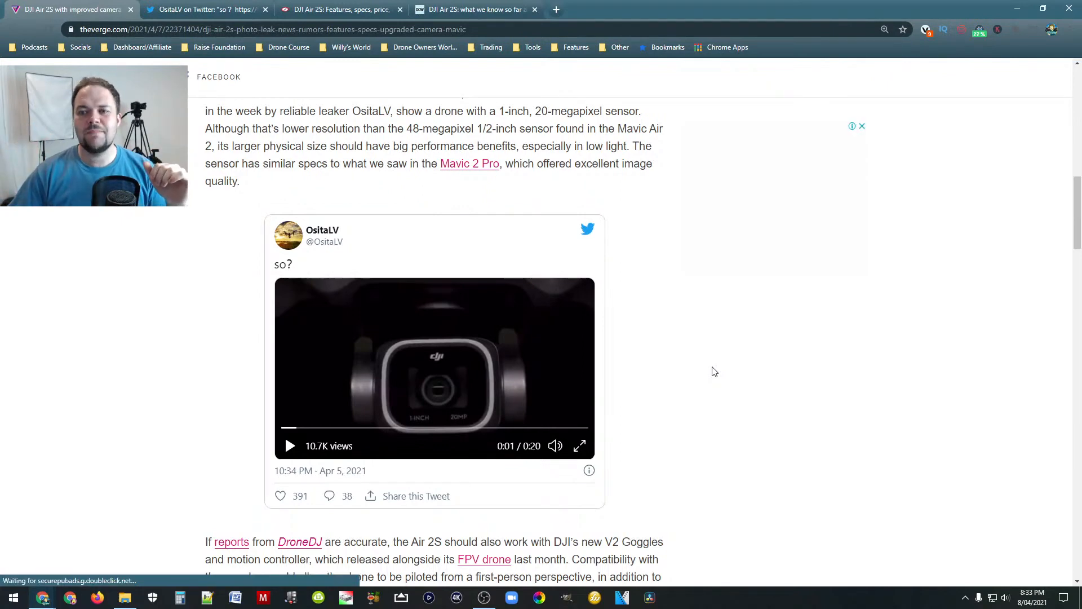
{"action": "scroll", "scroll_direction": "up", "scroll_amount": 3}
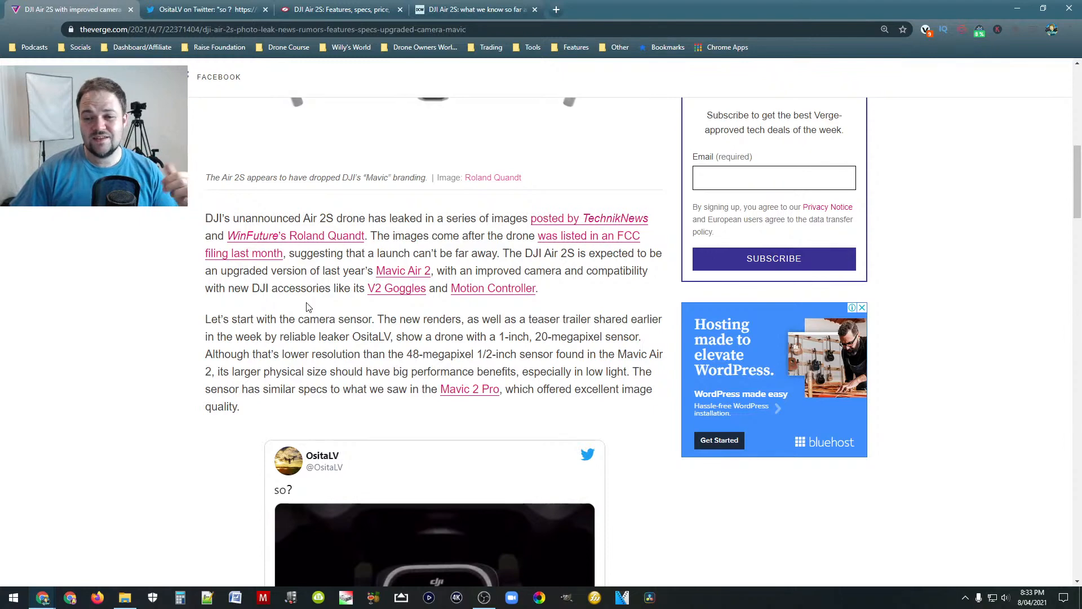
{"action": "scroll", "scroll_direction": "down", "scroll_amount": 3}
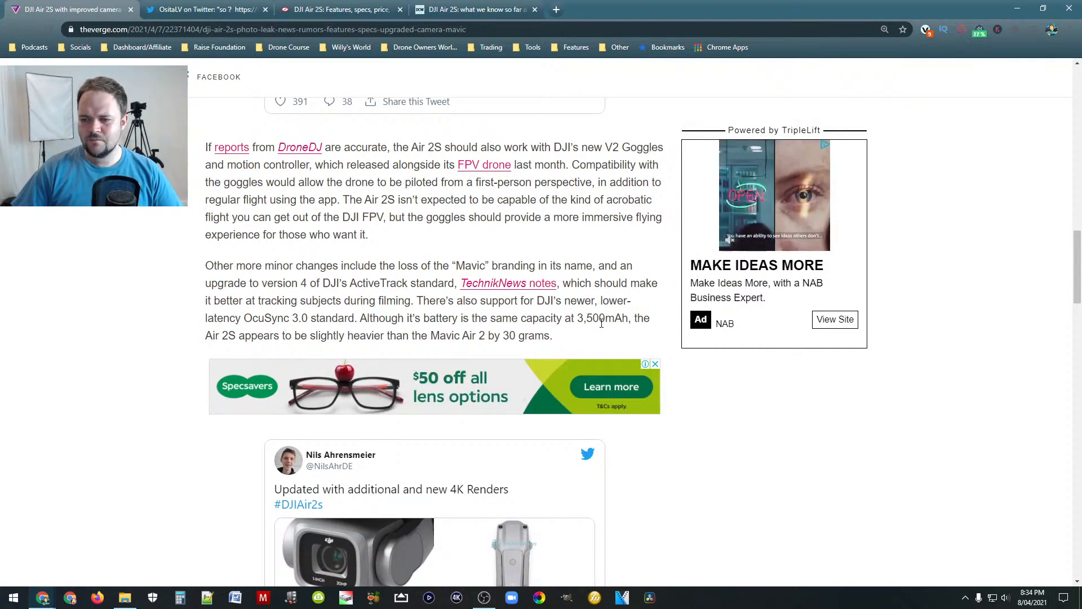
Scroll past the DJI blacklist section to the article's end and switch to the Digital Camera World tab
{"action": "scroll", "scroll_direction": "down", "scroll_amount": 3}
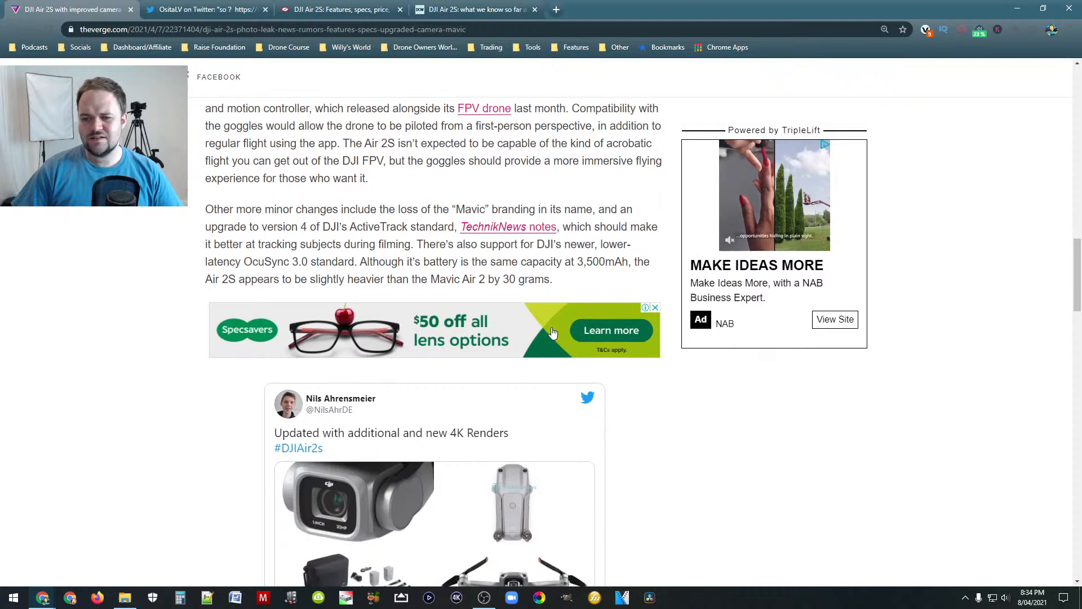
{"action": "mouse_move", "coordinate": [585, 285]}
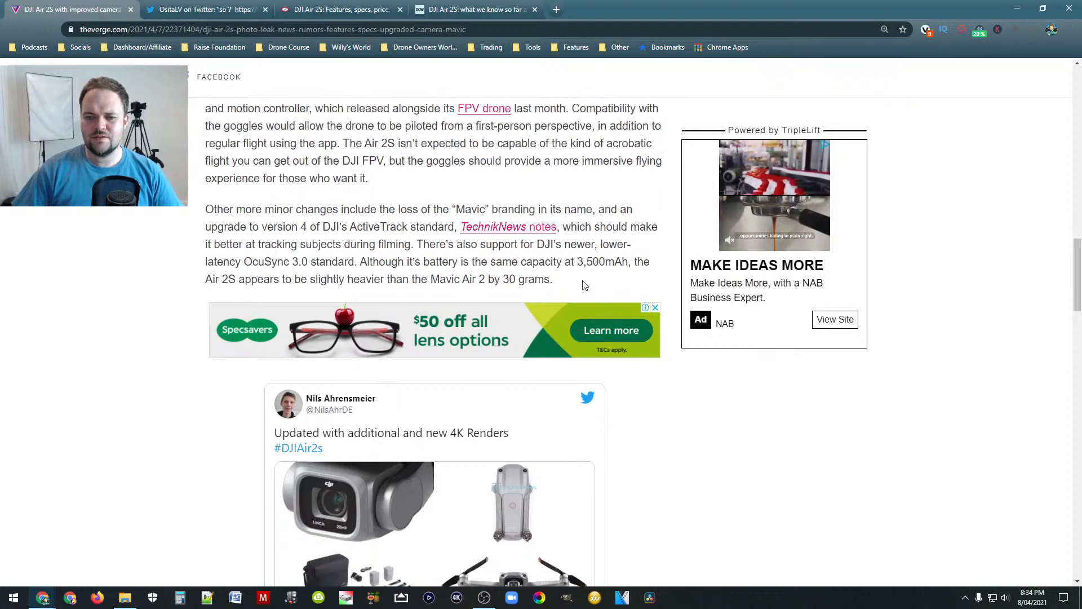
{"action": "scroll", "scroll_direction": "up", "scroll_amount": 3}
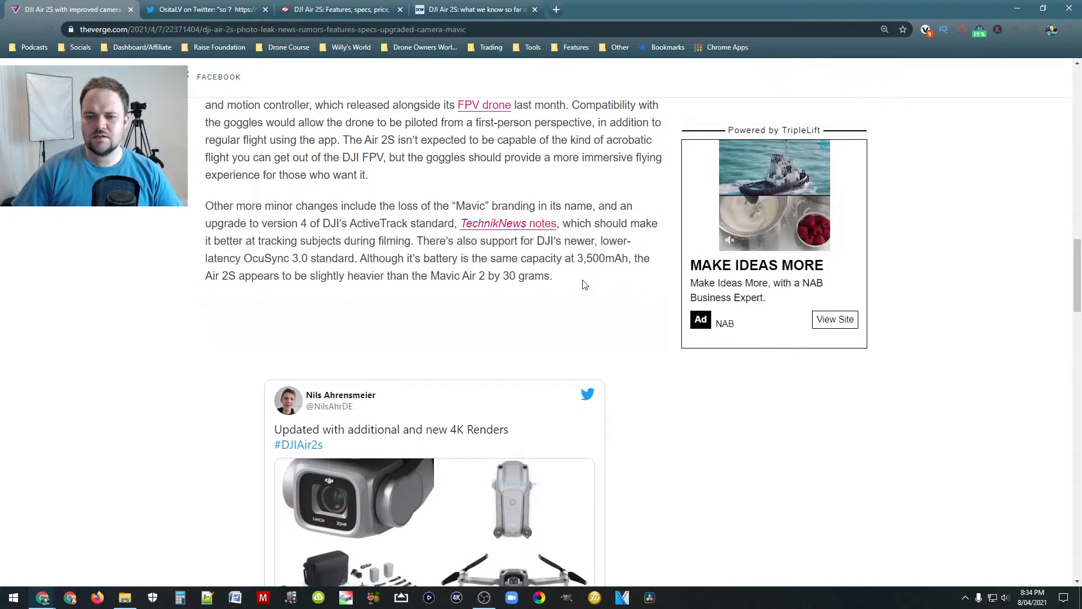
{"action": "scroll", "scroll_direction": "down", "scroll_amount": 3}
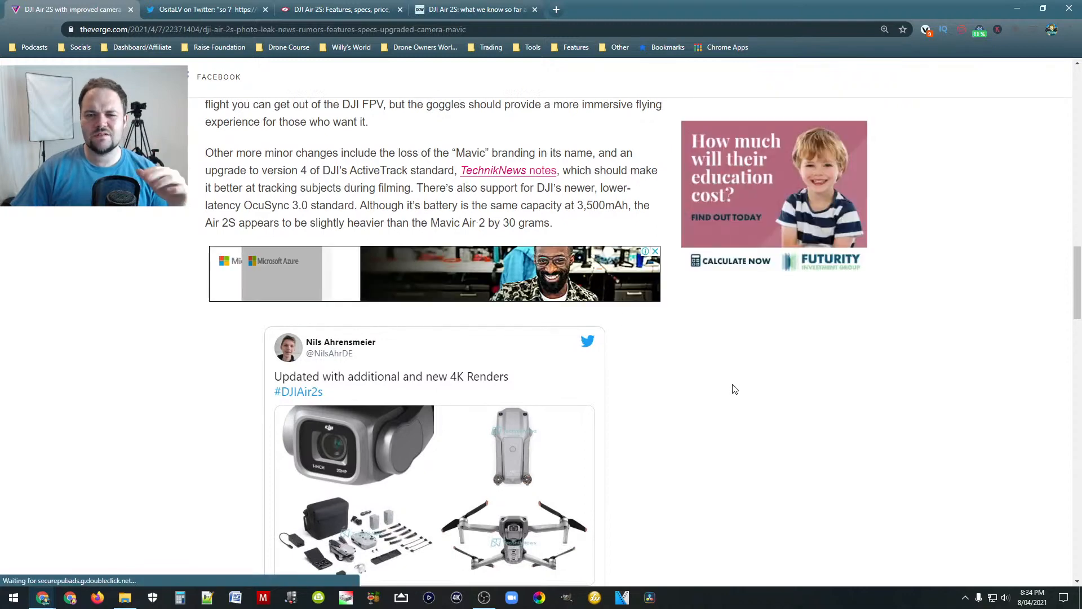
{"action": "scroll", "scroll_direction": "down", "scroll_amount": 3}
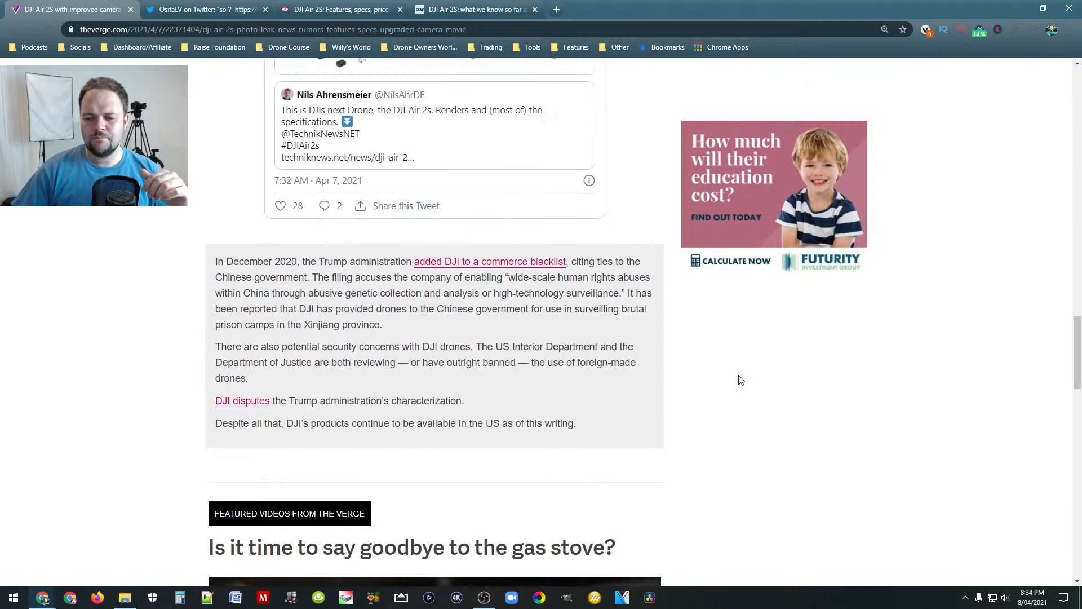
{"action": "left_click", "coordinate": [476, 9]}
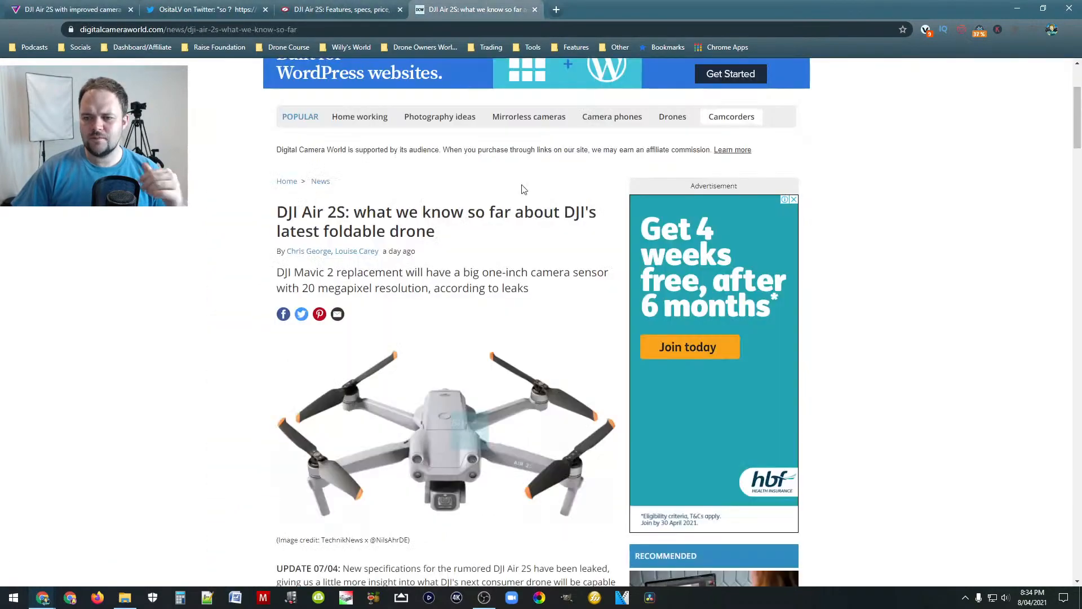
{"action": "scroll", "scroll_direction": "down", "scroll_amount": 3}
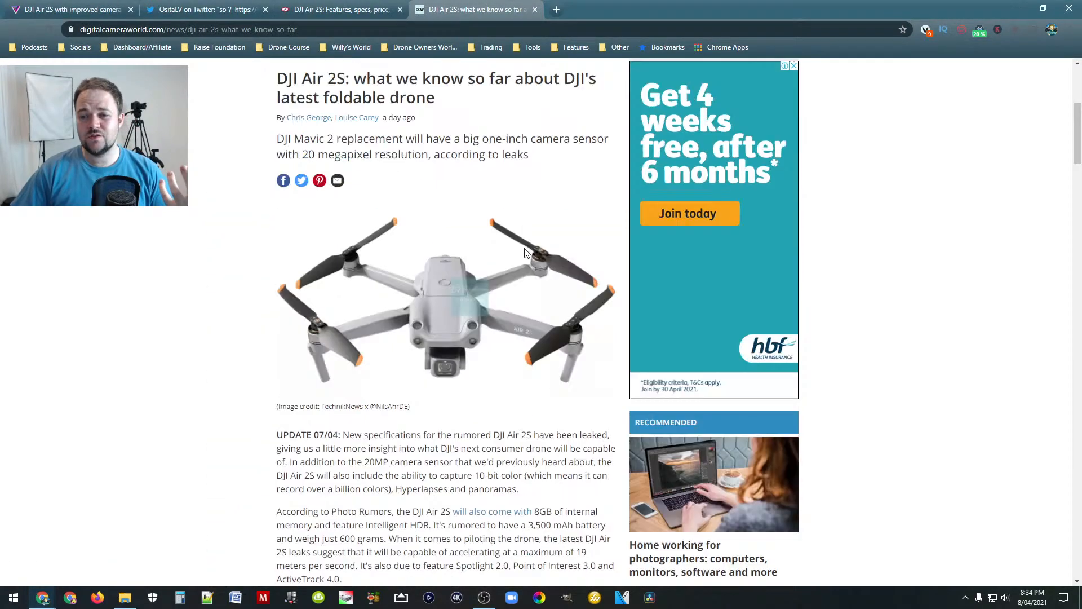
{"action": "scroll", "scroll_direction": "down", "scroll_amount": 3}
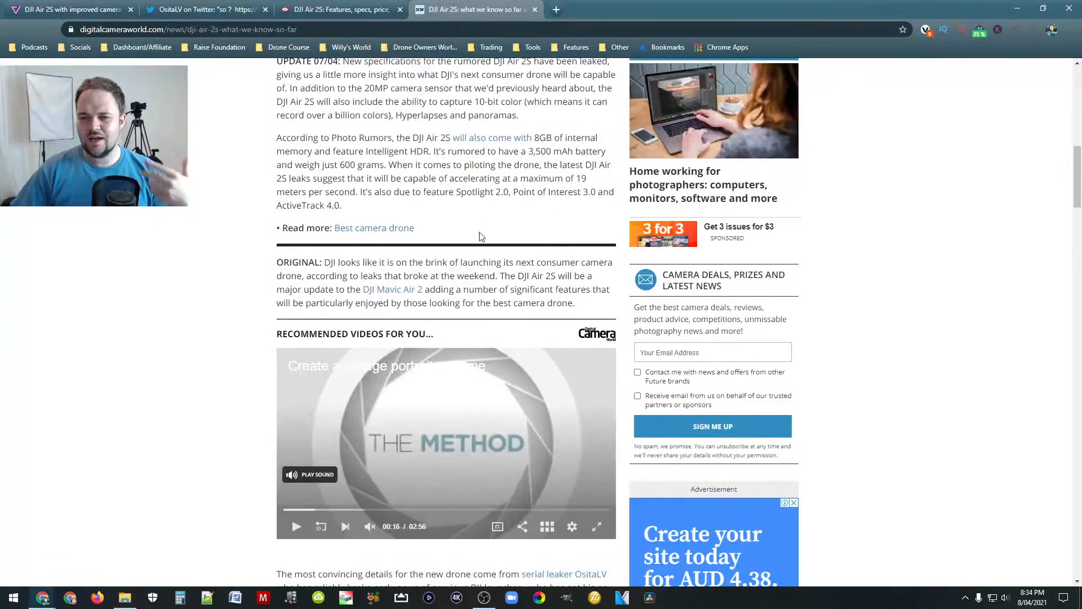
{"action": "mouse_move", "coordinate": [371, 190]}
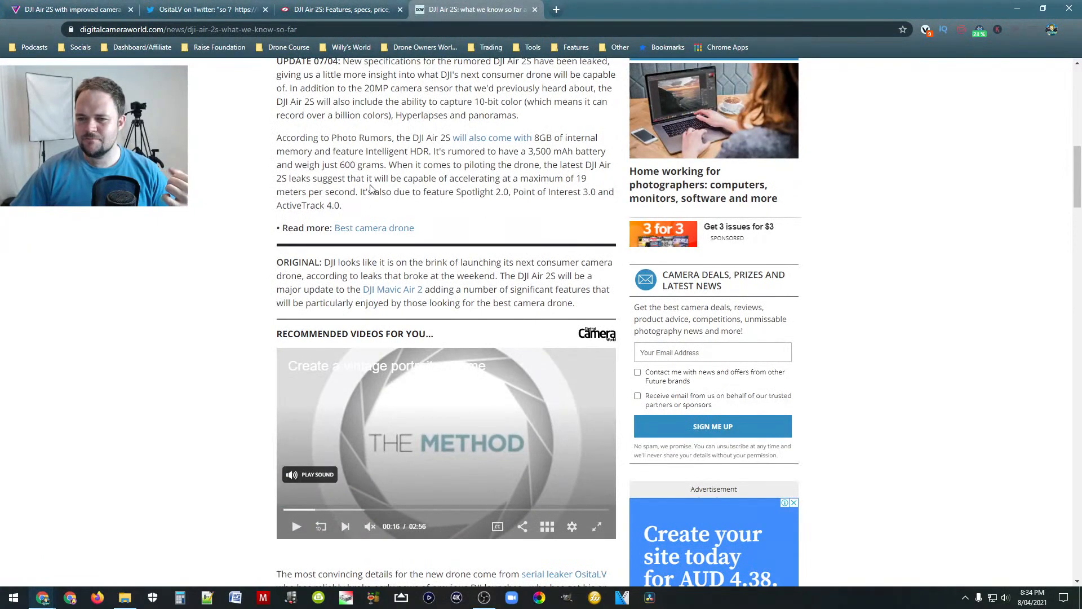
{"action": "scroll", "scroll_direction": "up", "scroll_amount": 3}
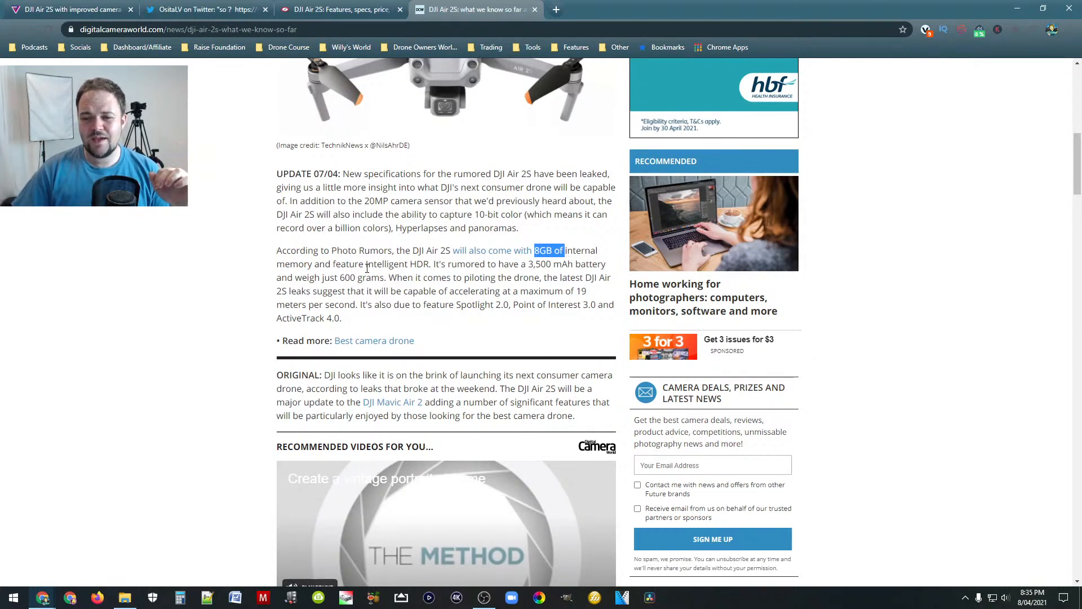
Highlight 'Intelligent' in the leaked specs and read down to the one-inch sensor paragraphs
{"action": "double_click", "coordinate": [387, 264]}
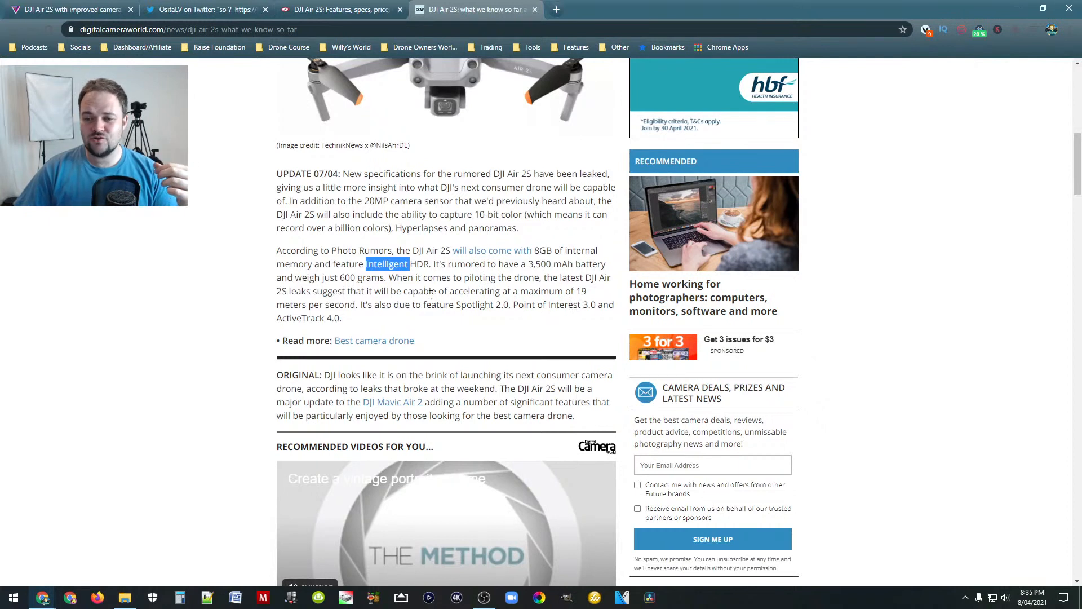
{"action": "scroll", "scroll_direction": "down", "scroll_amount": 3}
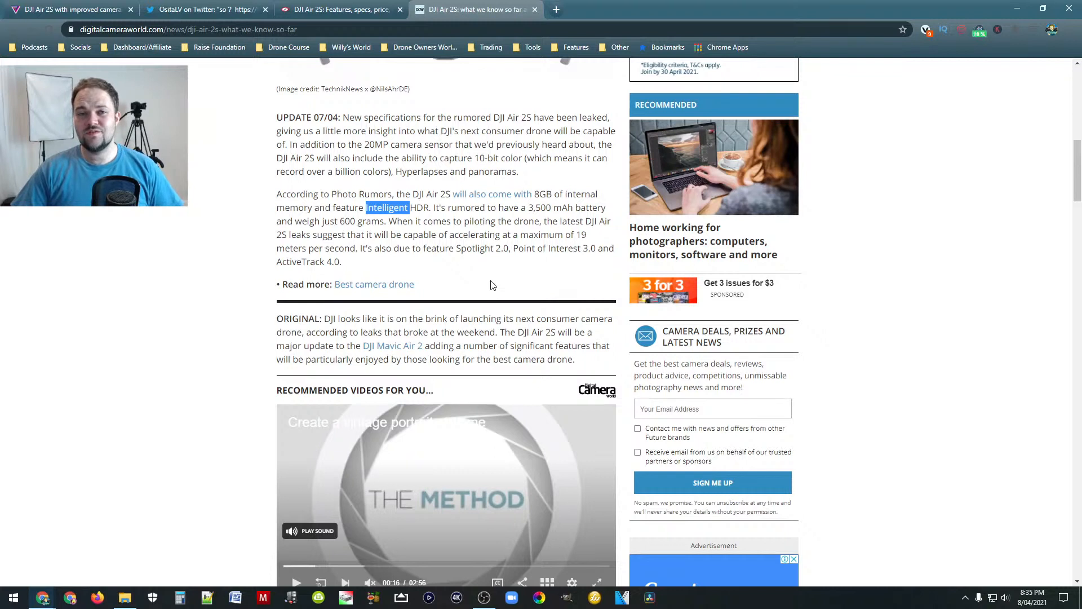
{"action": "mouse_move", "coordinate": [418, 245]}
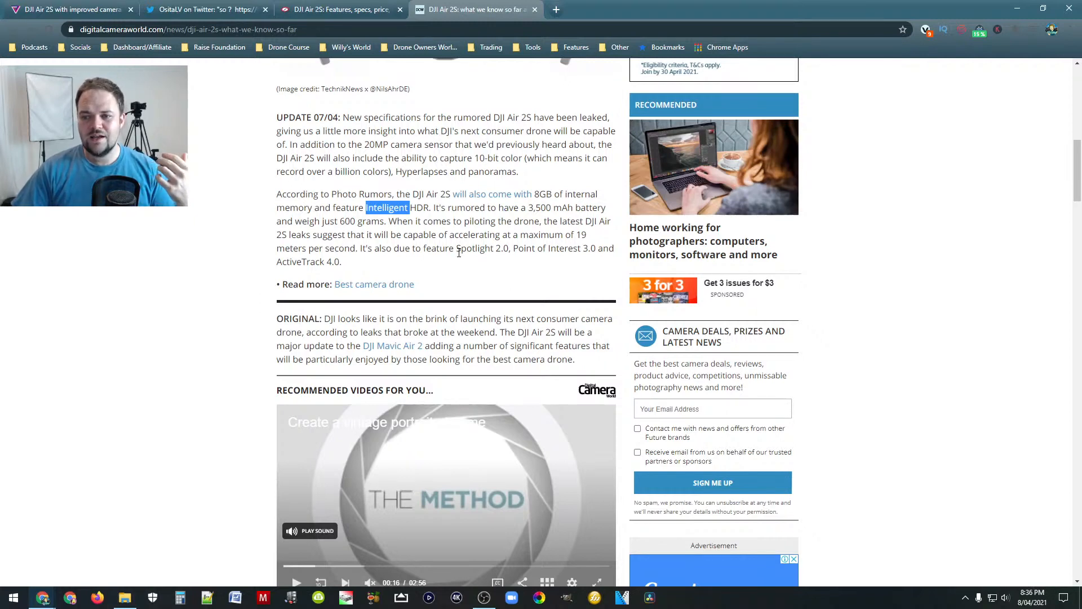
{"action": "scroll", "scroll_direction": "down", "scroll_amount": 3}
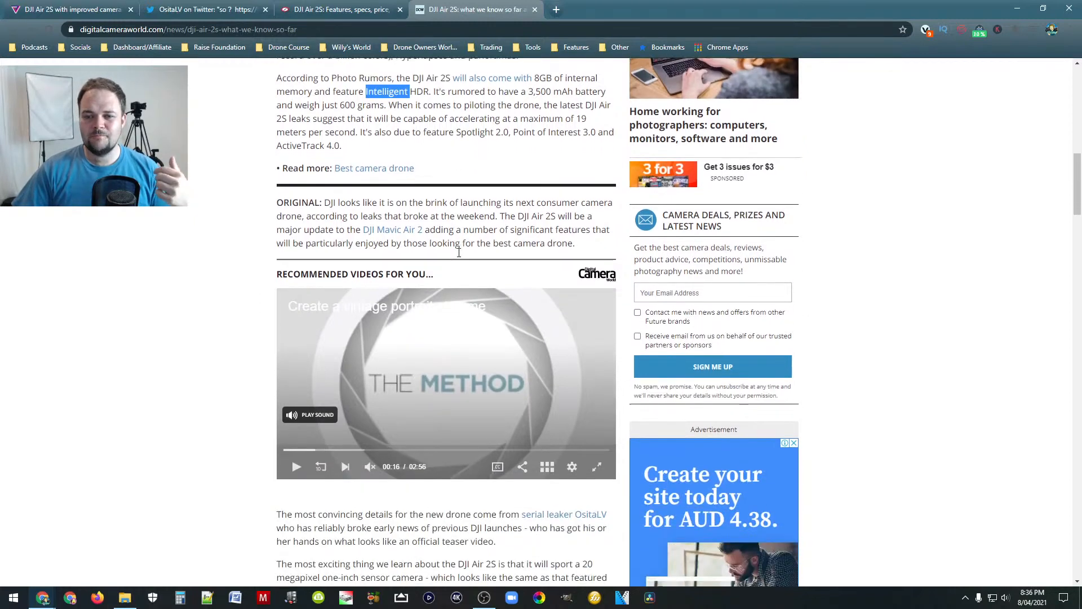
{"action": "scroll", "scroll_direction": "down", "scroll_amount": 3}
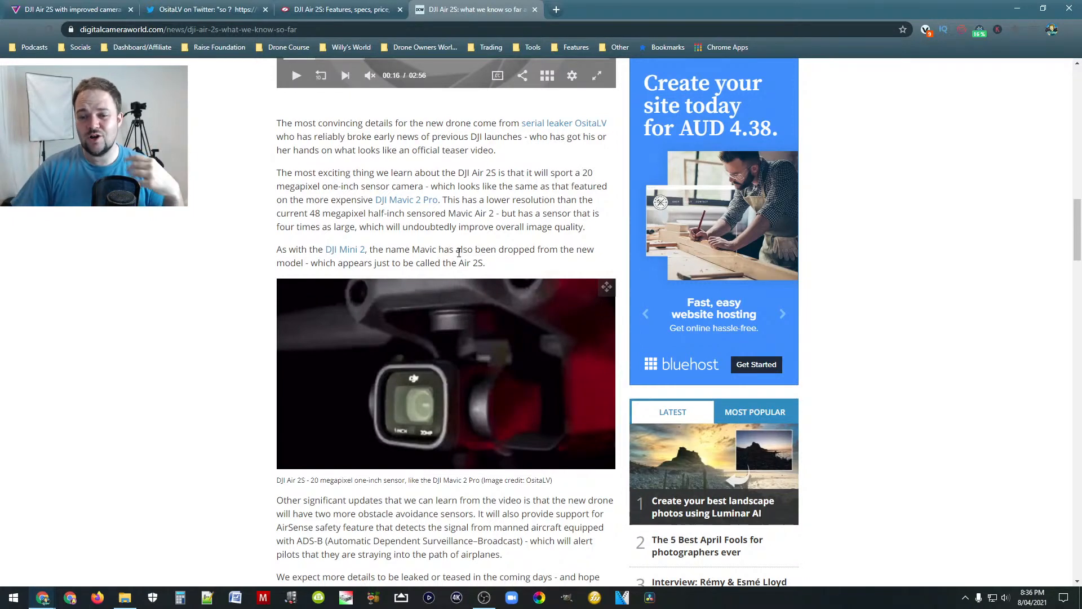
Read the obstacle sensor and ADS-B AirSense paragraphs, then scroll back up to the leaked-specs update
{"action": "scroll", "scroll_direction": "down", "scroll_amount": 3}
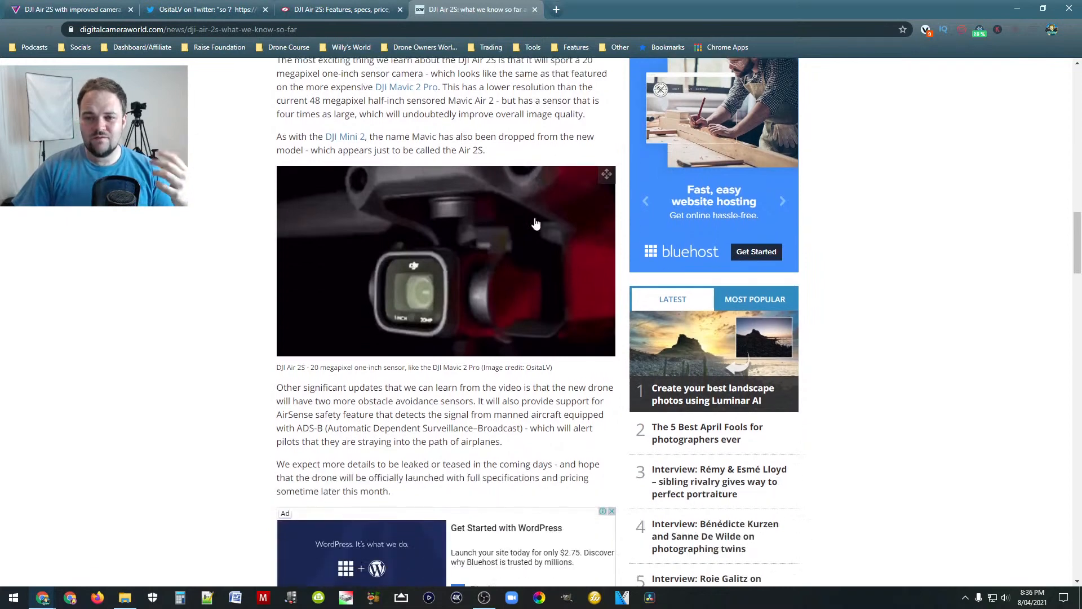
{"action": "scroll", "scroll_direction": "down", "scroll_amount": 3}
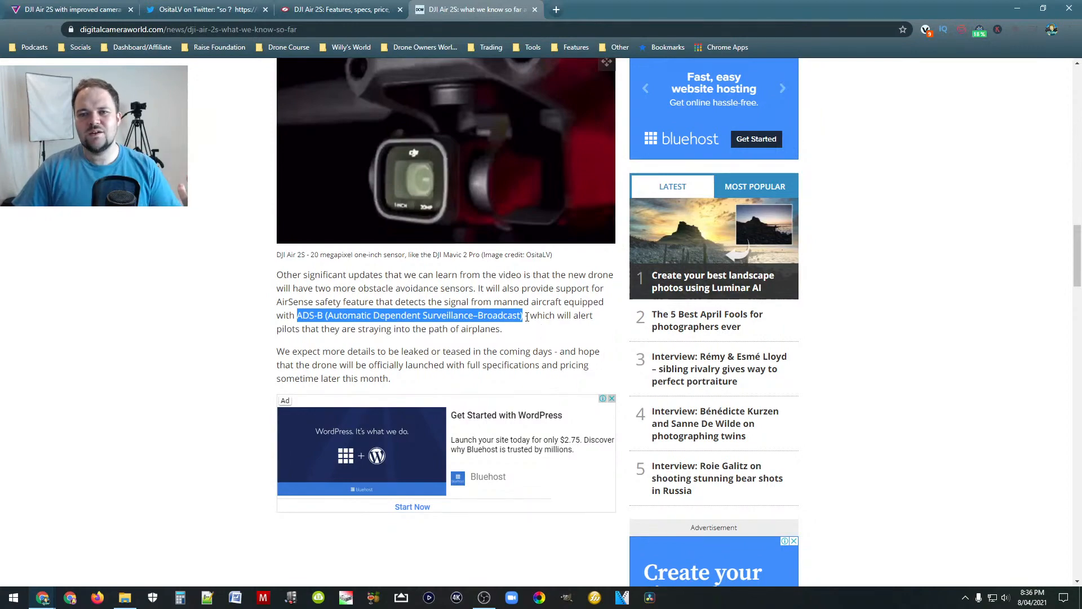
{"action": "scroll", "scroll_direction": "up", "scroll_amount": 3}
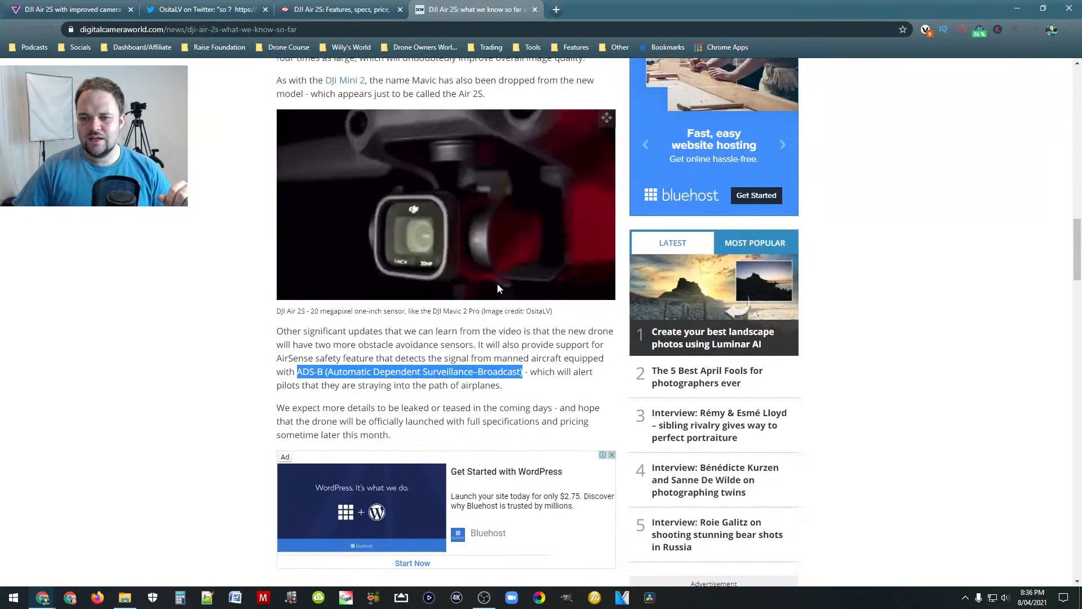
{"action": "scroll", "scroll_direction": "up", "scroll_amount": 3}
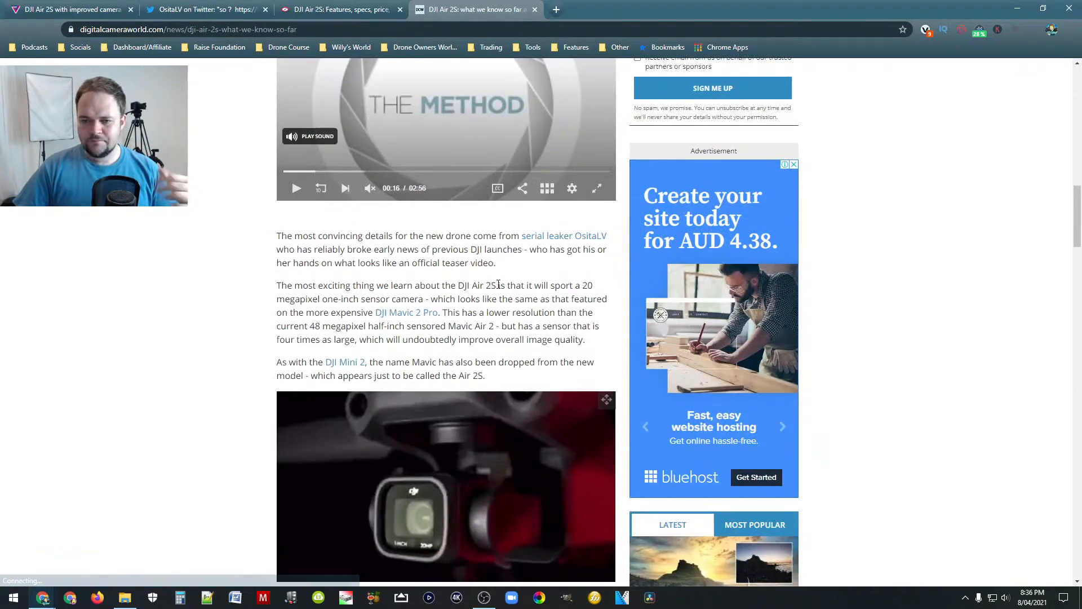
{"action": "scroll", "scroll_direction": "up", "scroll_amount": 3}
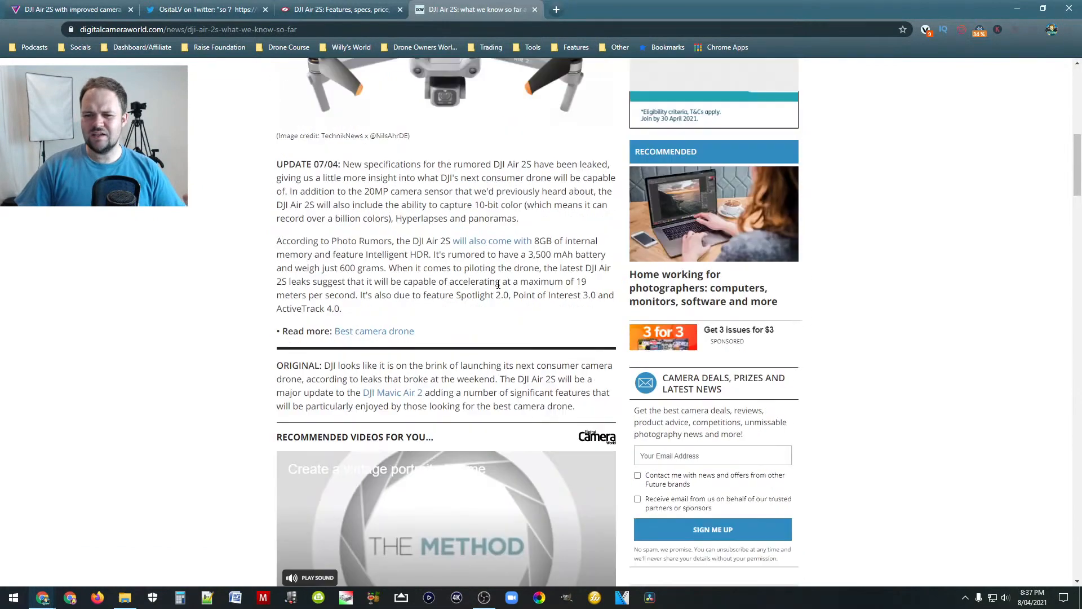
Switch back to The Verge leak article and scroll to the leaked drone photo and opening paragraph
{"action": "left_click", "coordinate": [69, 9]}
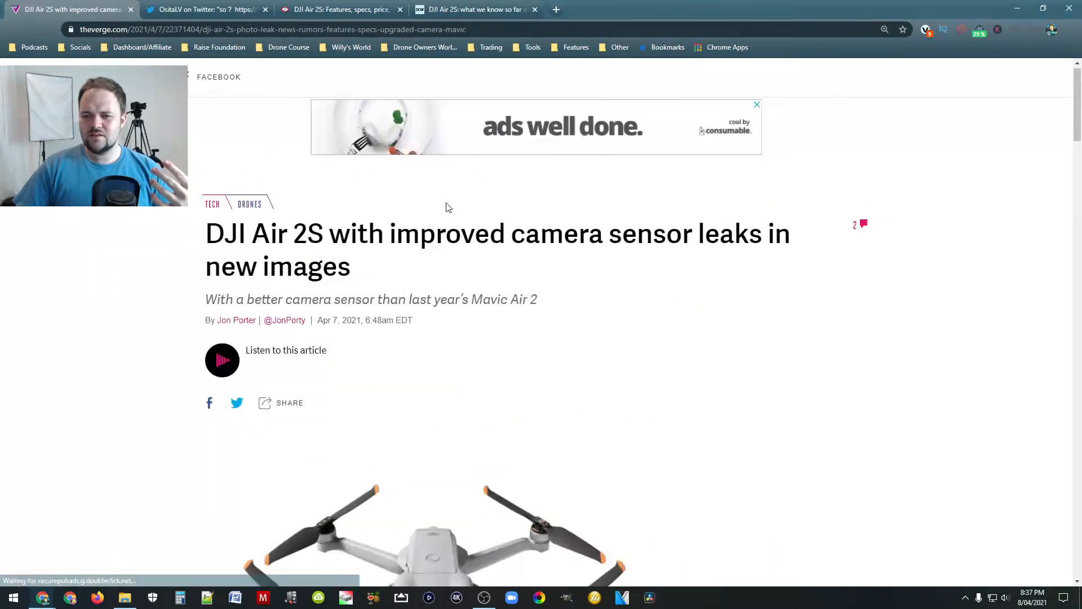
{"action": "scroll", "scroll_direction": "down", "scroll_amount": 3}
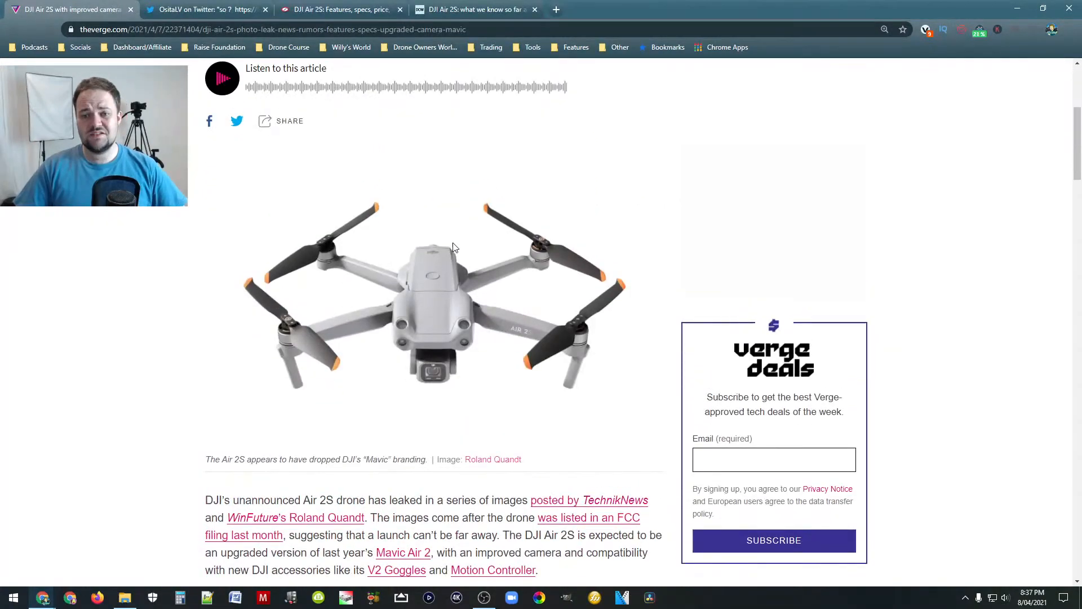